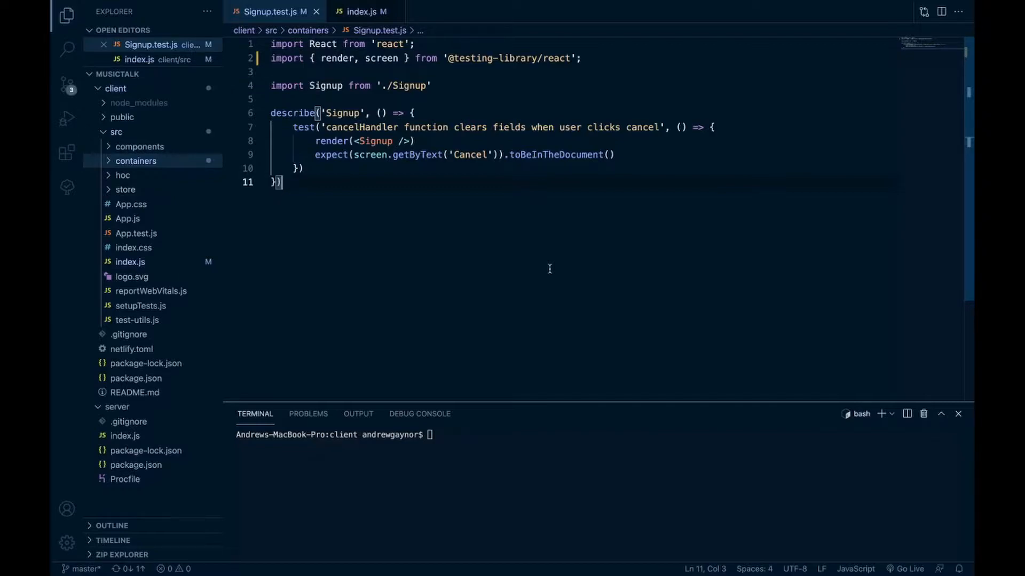
mouse_move(543, 270)
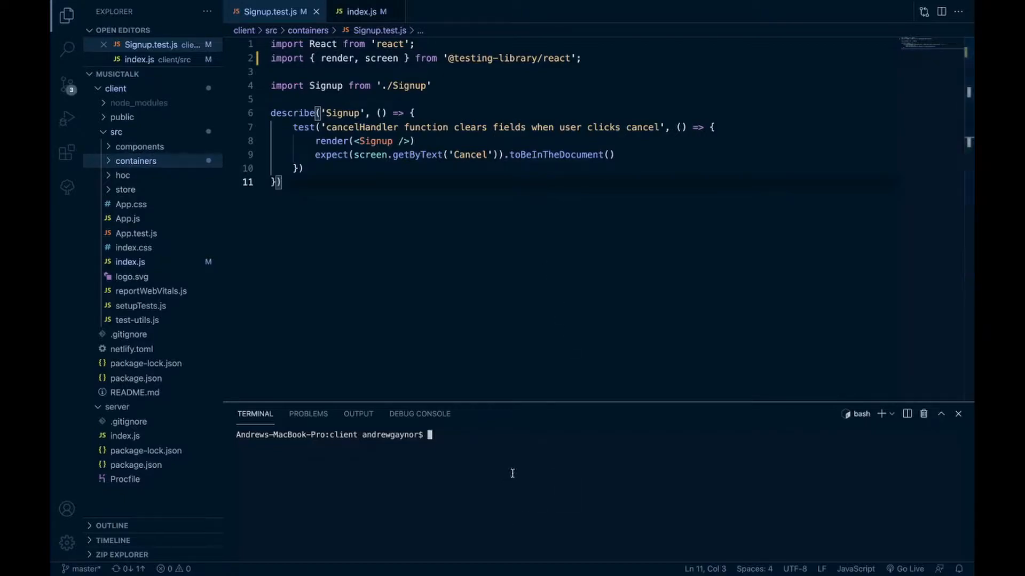
Run npm test for Signup.test.js and read the 'Could not find store' failure
text(np)
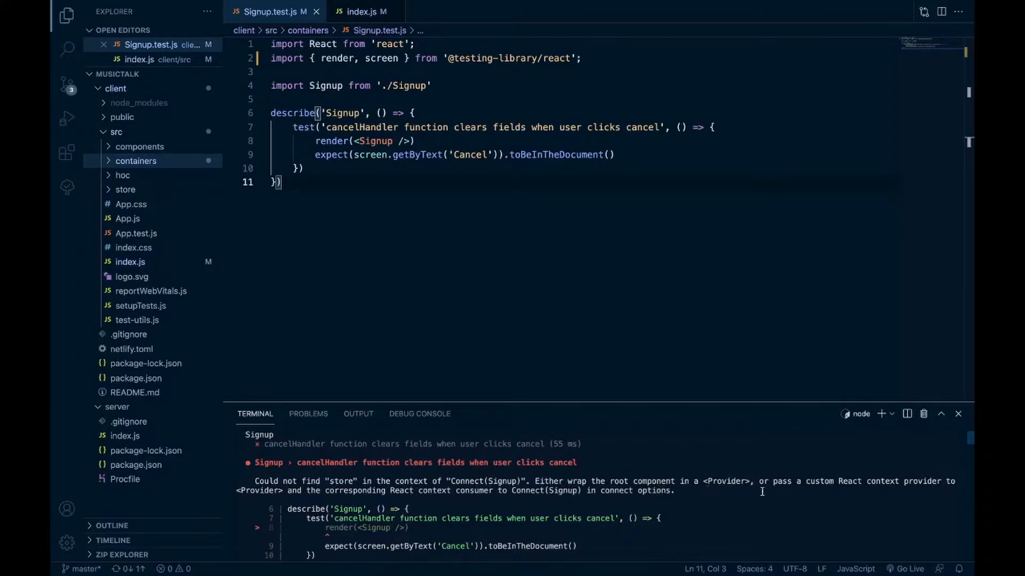
mouse_move(916, 497)
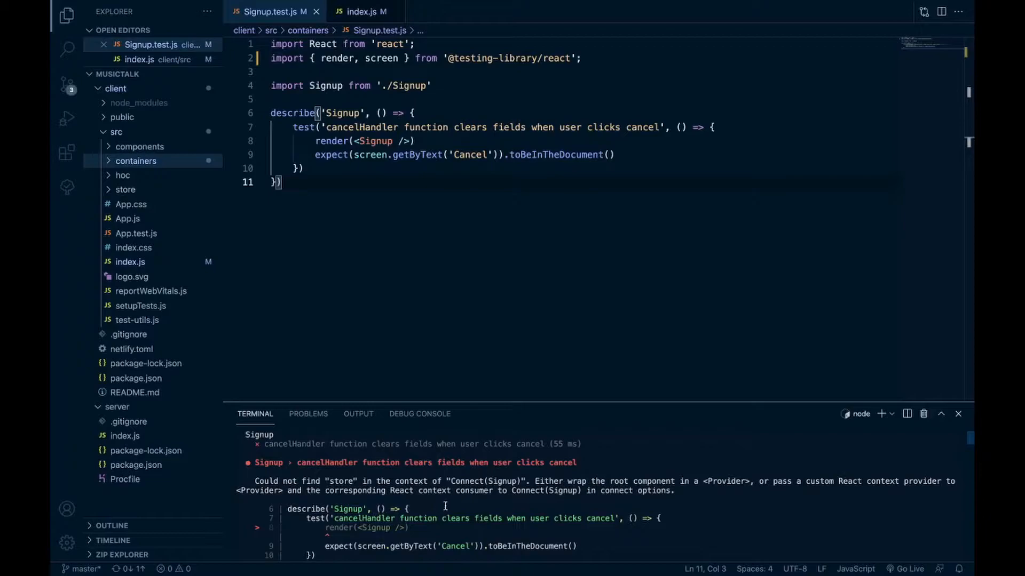
mouse_move(585, 508)
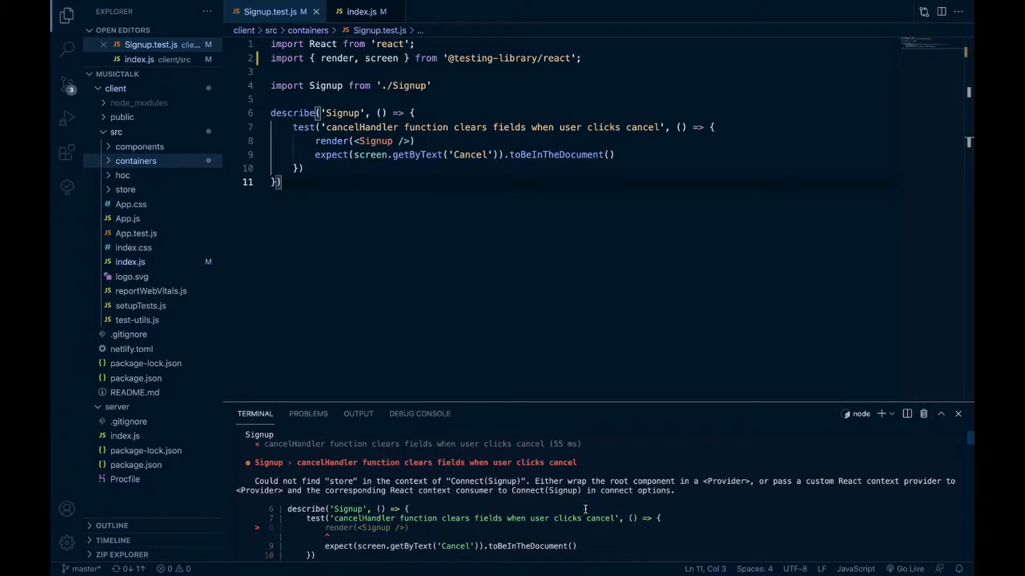
mouse_move(576, 442)
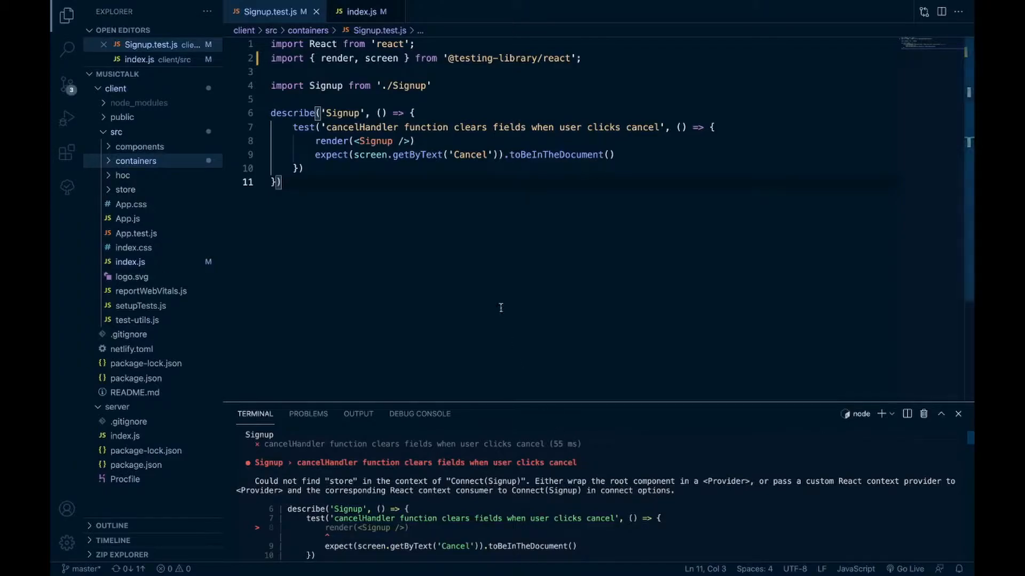
click(363, 11)
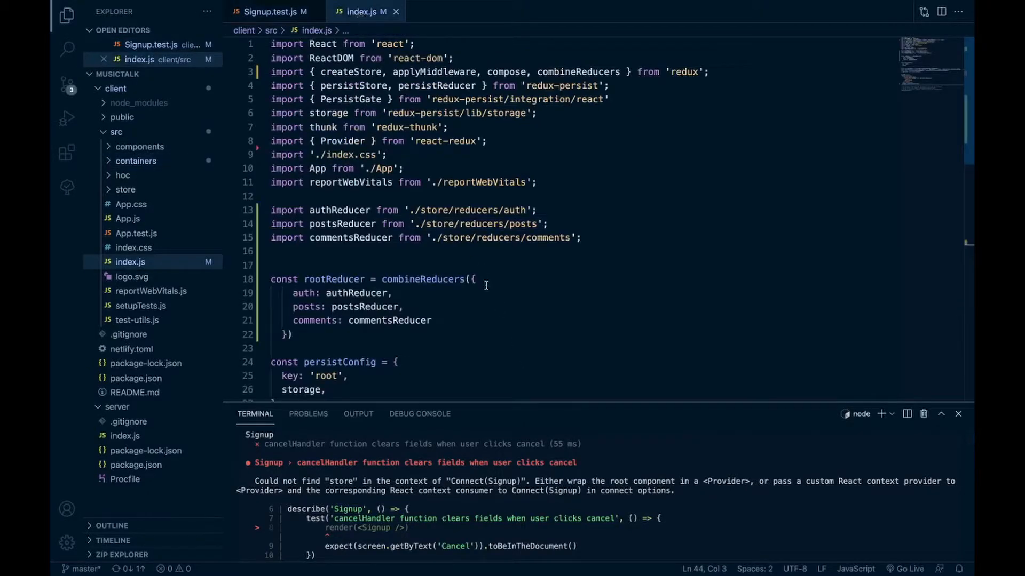
scroll(down, 3)
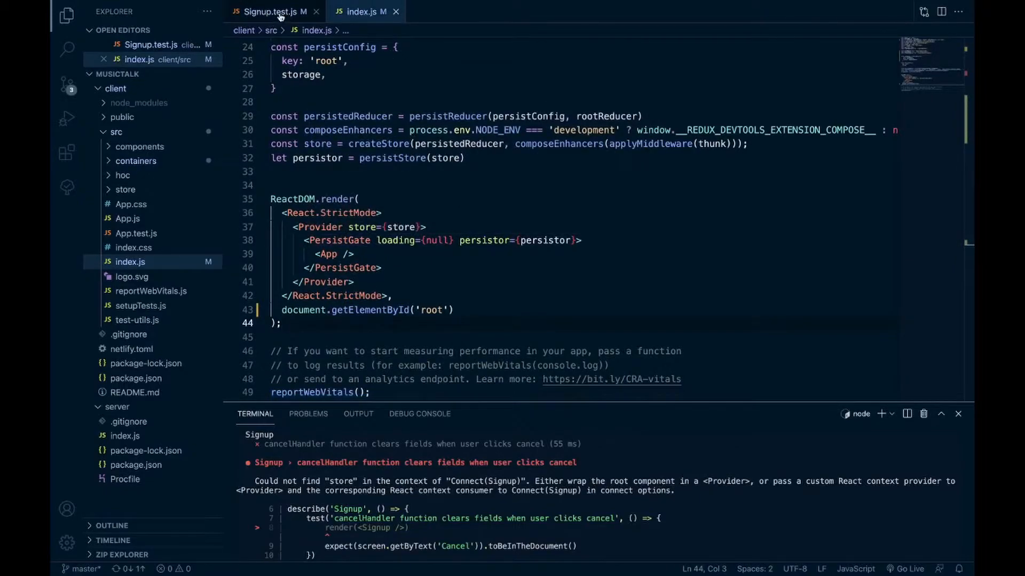
click(272, 12)
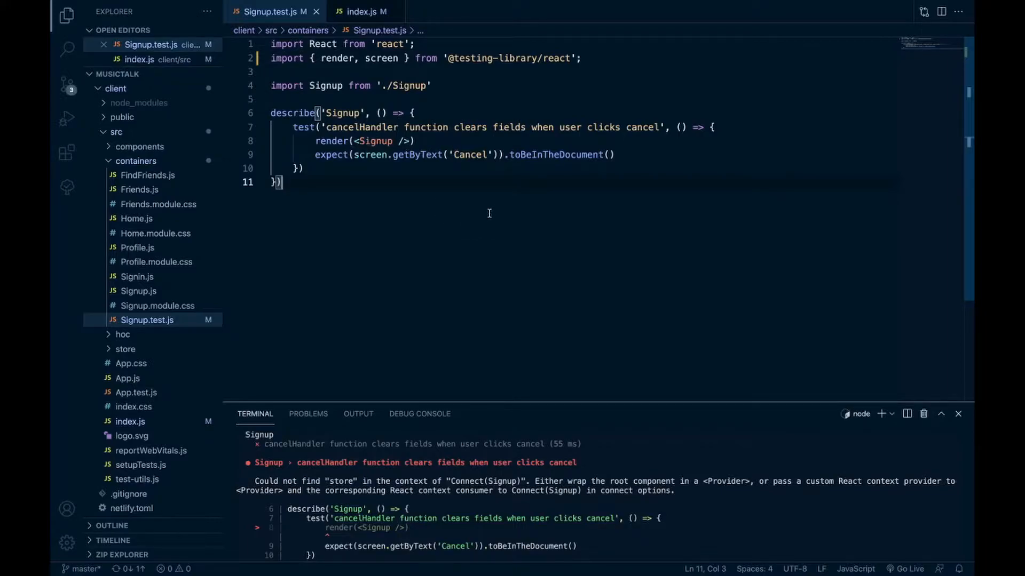
mouse_move(466, 102)
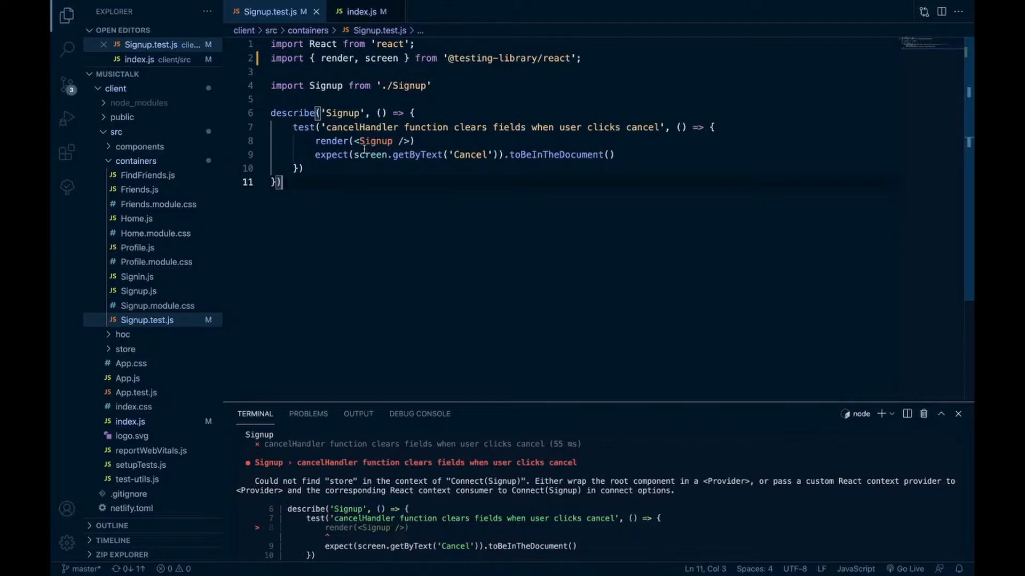
mouse_move(438, 199)
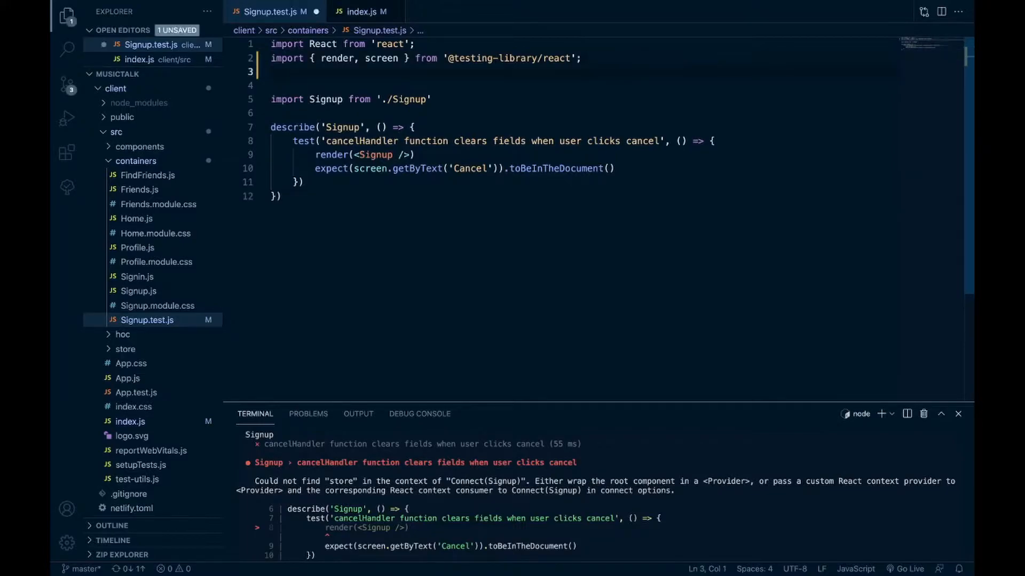
Add import { Provider } from 'react-redux' and leave blank lines below the imports
text(import)
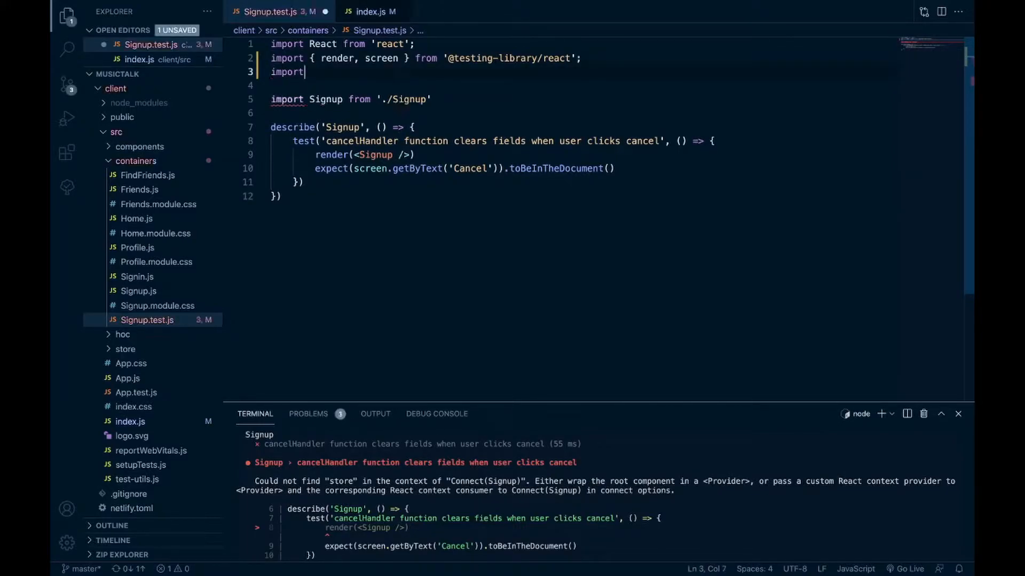
text({ Provider } from 'react-redux';)
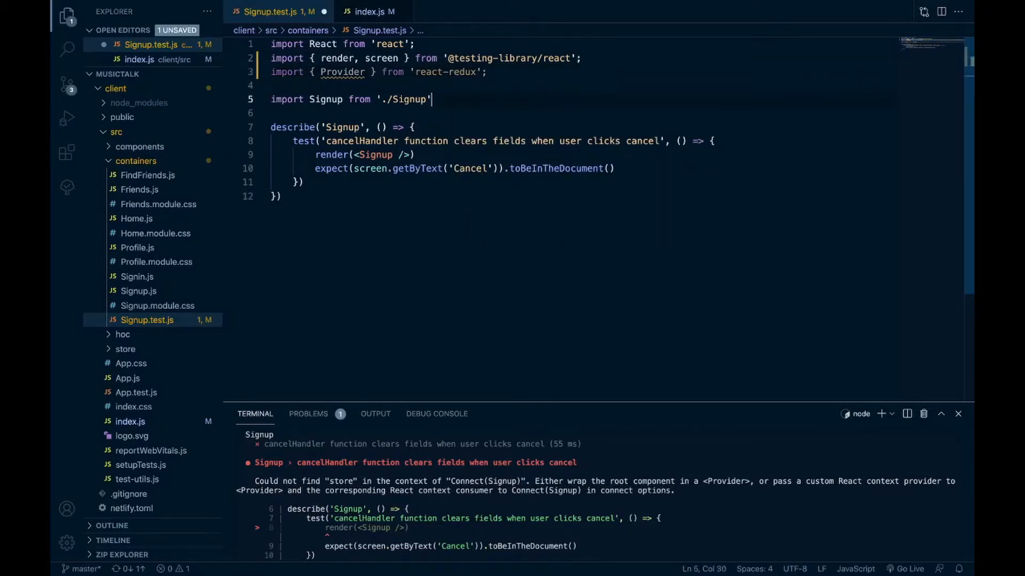
key(Enter)
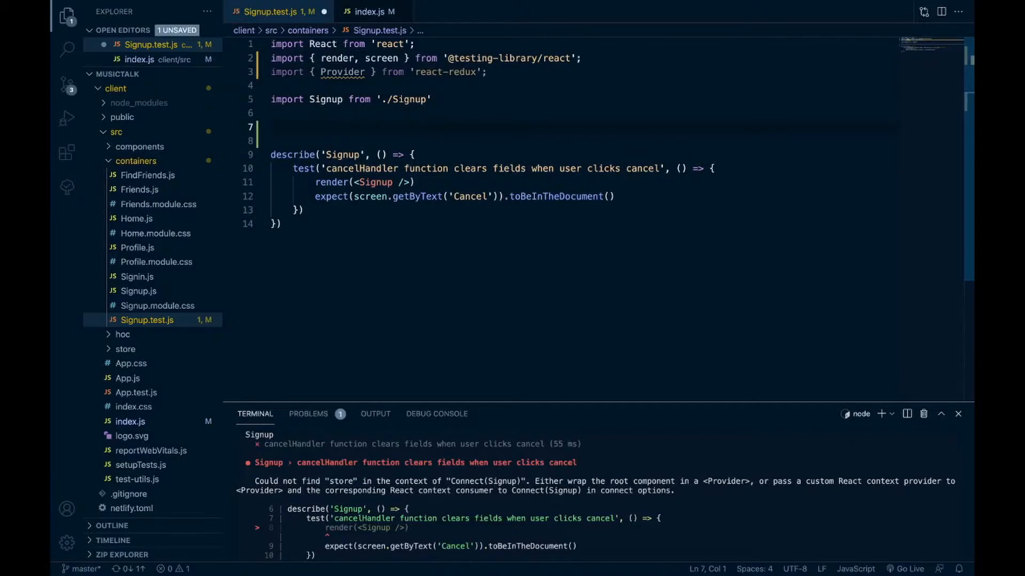
Write a <Provider store={store}> block wrapping <Signup /> below the imports
text(<Provider>)
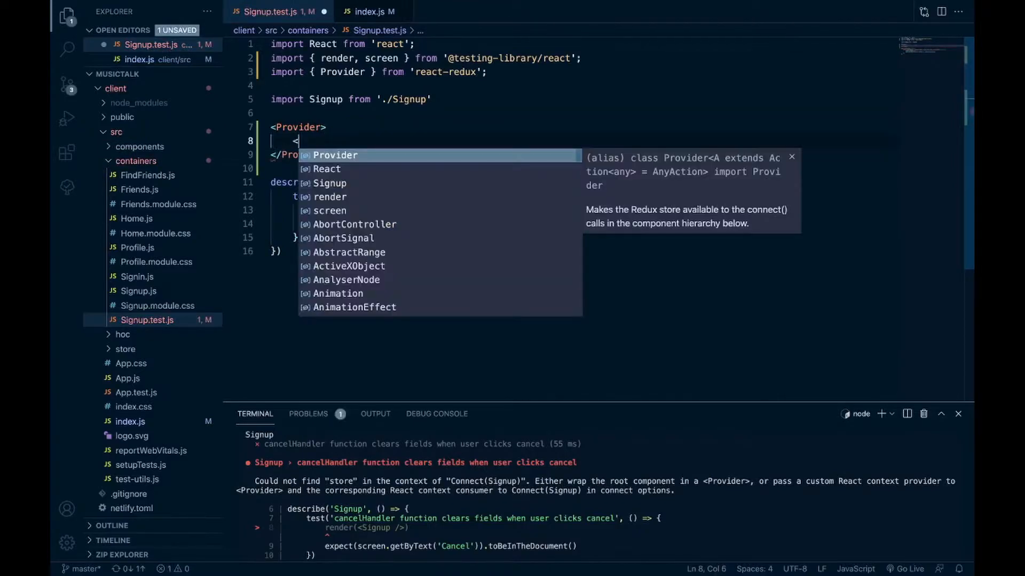
text(Sign)
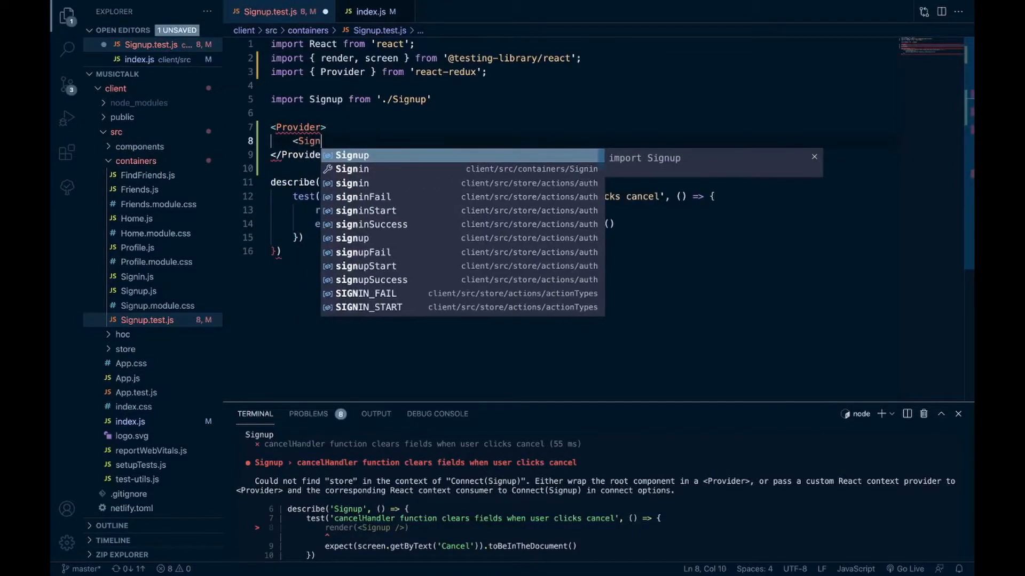
key(Tab)
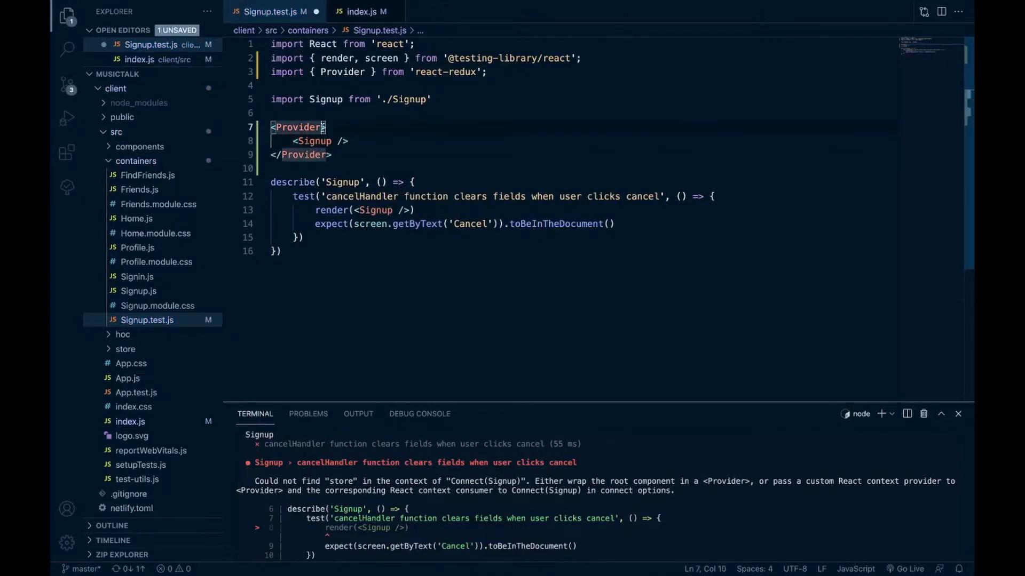
text(store=)
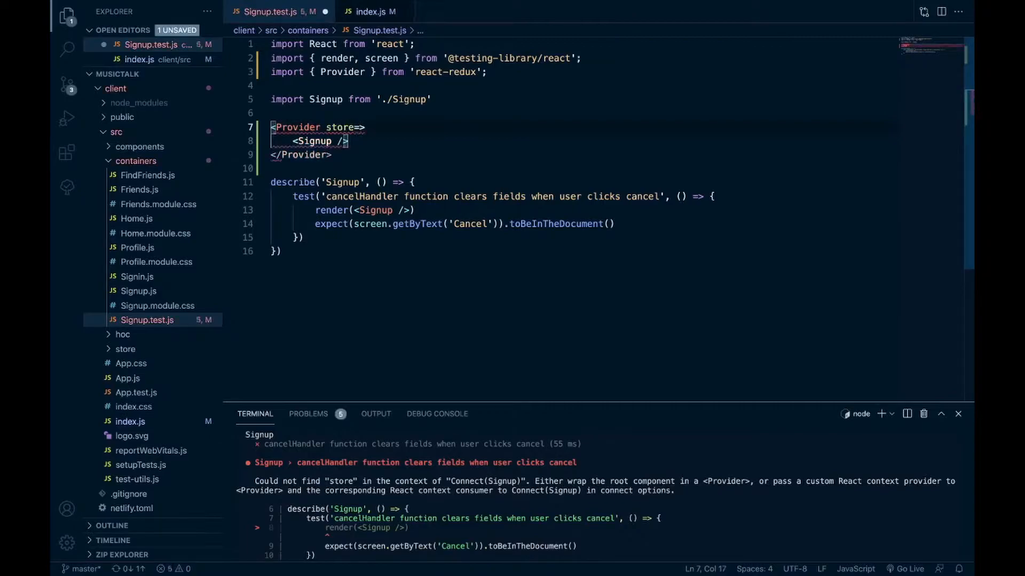
text({store})
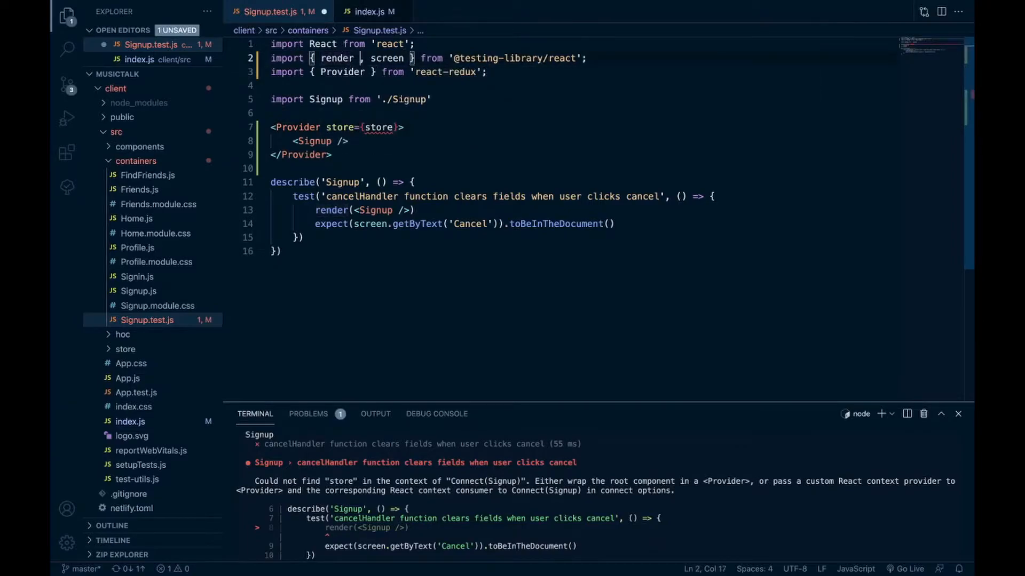
Alias Testing Library's render import as rtlRender alongside screen
text(as rtl)
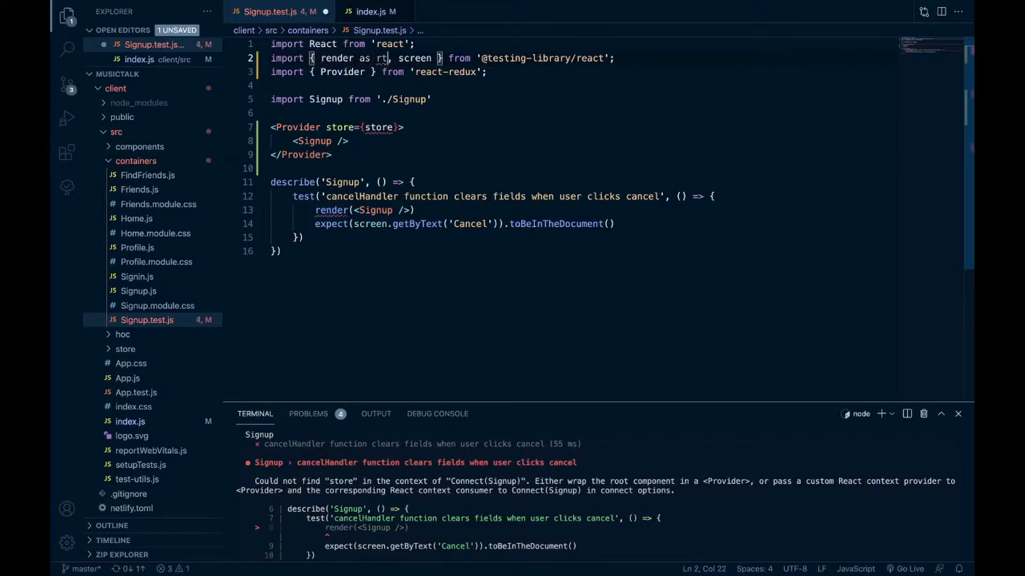
text(lRender)
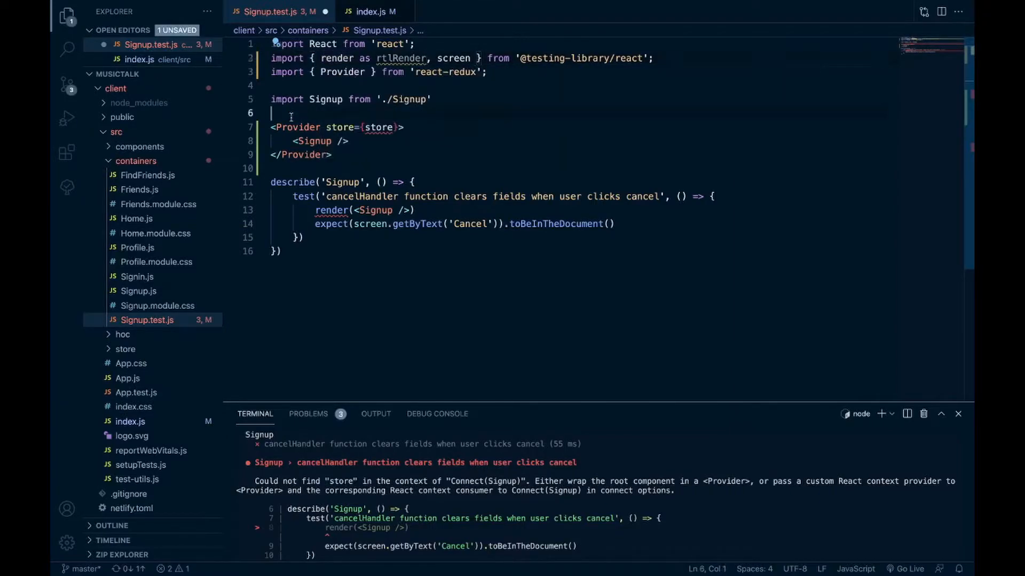
Start const render = component => rtlRender above the Provider block
text(const)
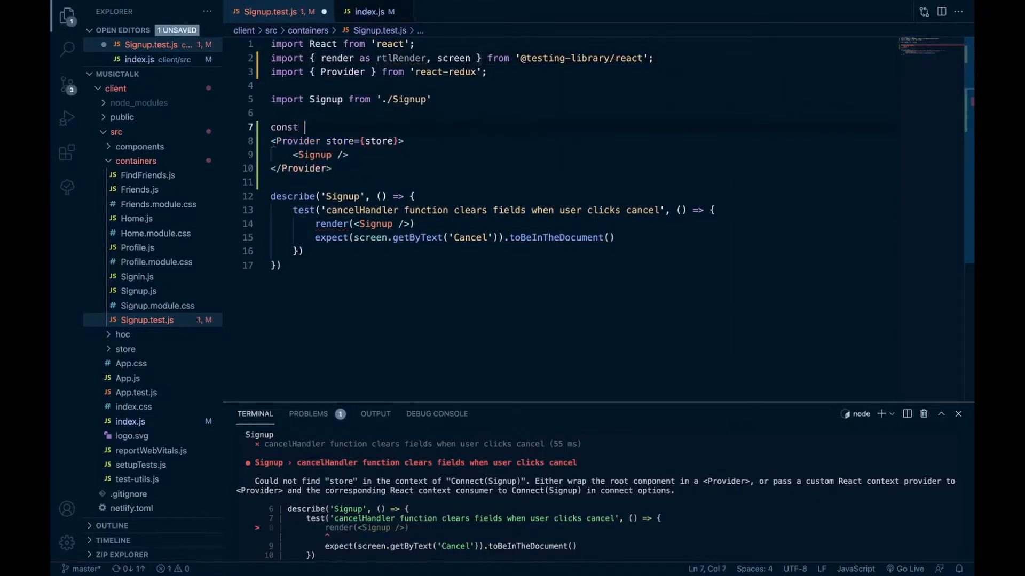
text(render)
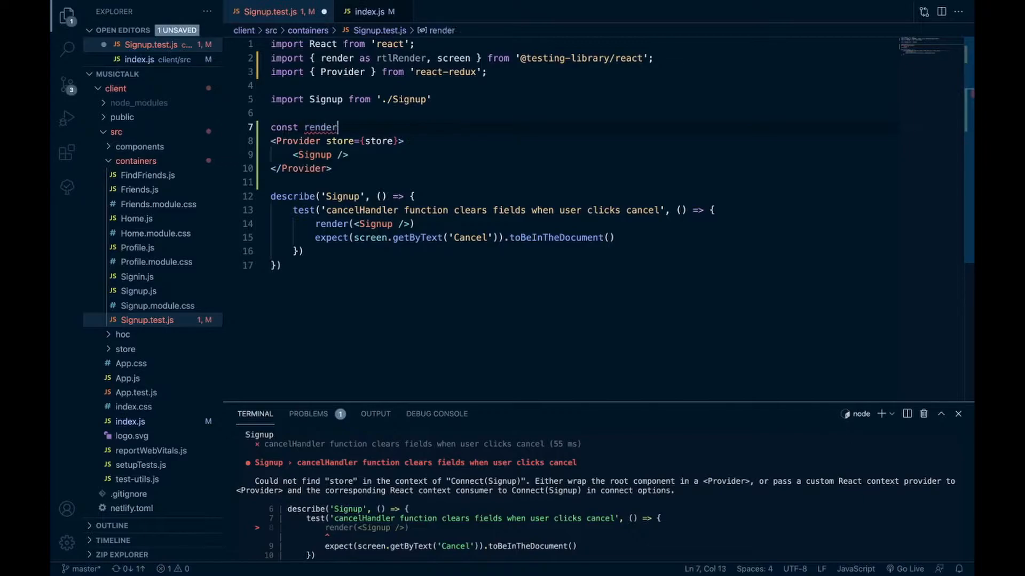
text(=)
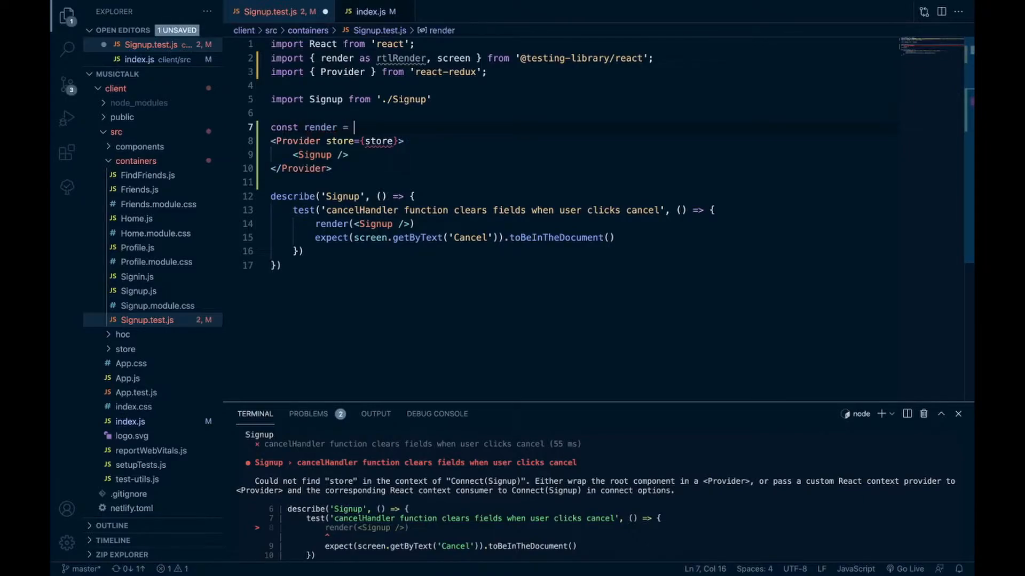
text(component =>)
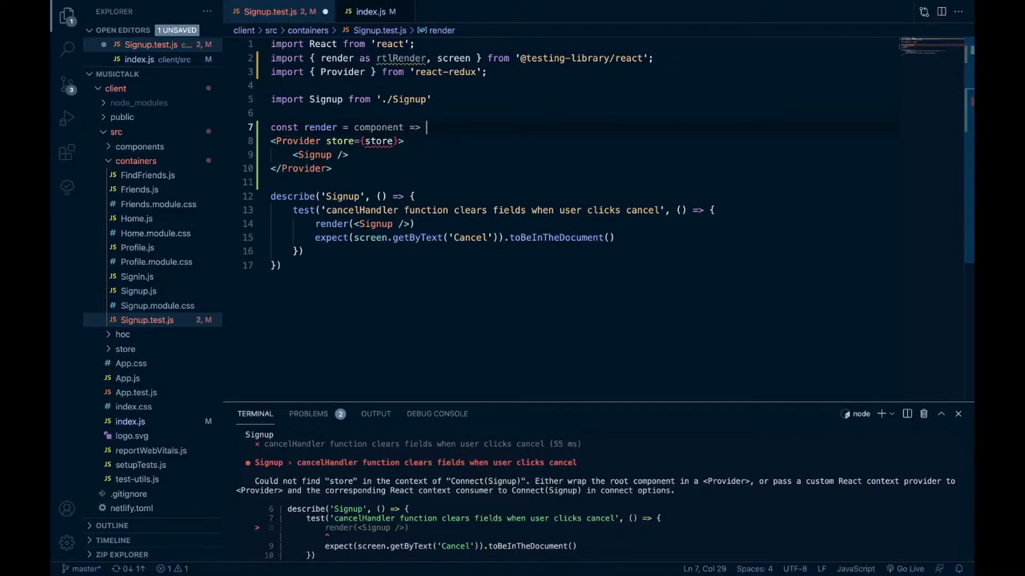
text(rtl)
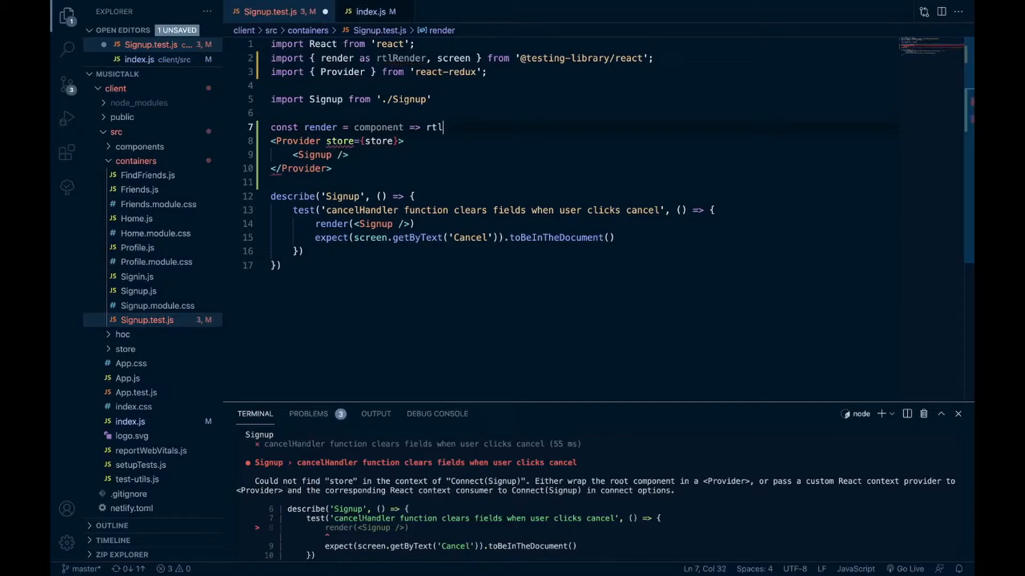
text(Render)
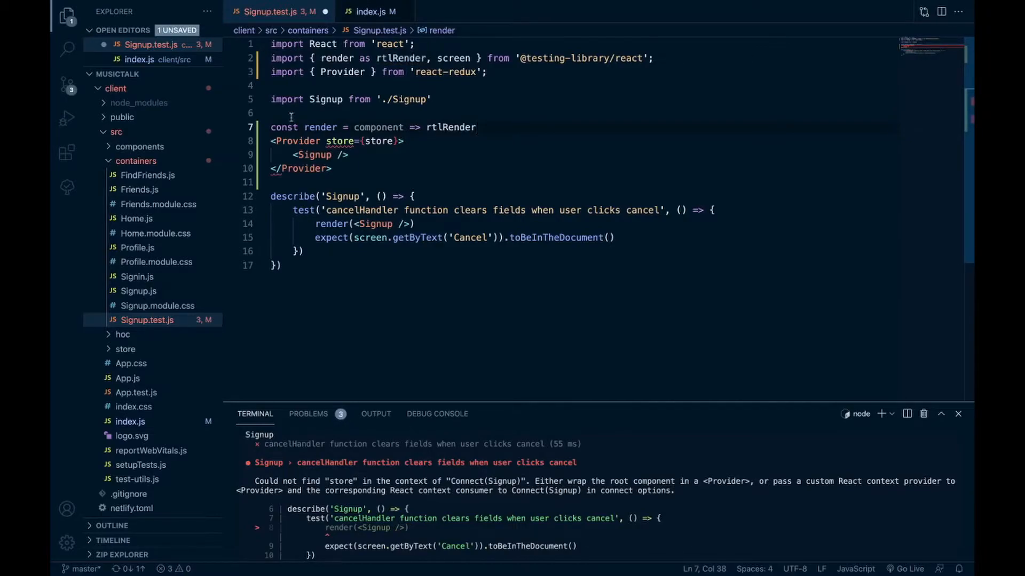
Have rtlRender receive the Provider wrapping {component} instead of <Signup />, tidying the closing lines
text(()
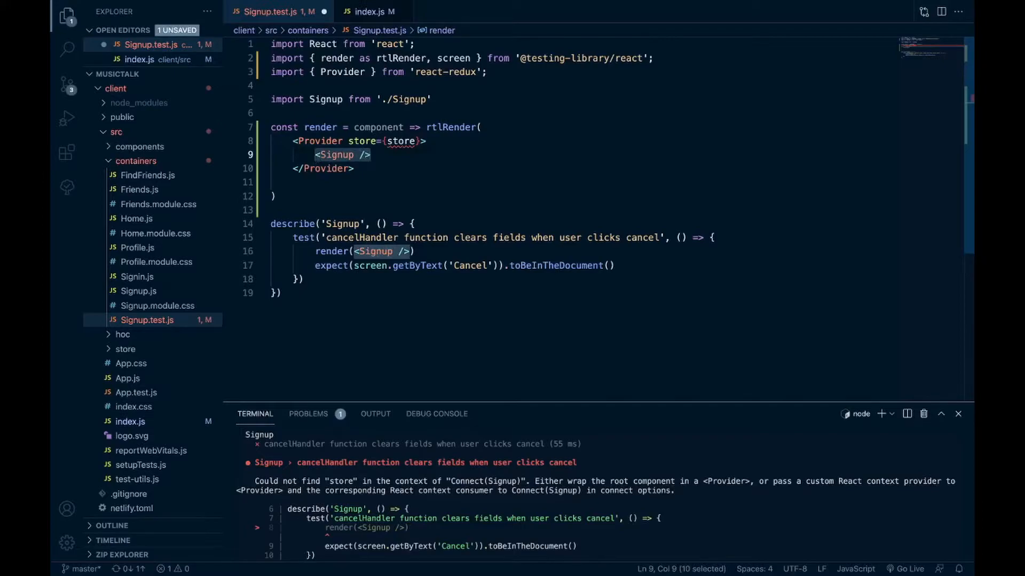
text(component)
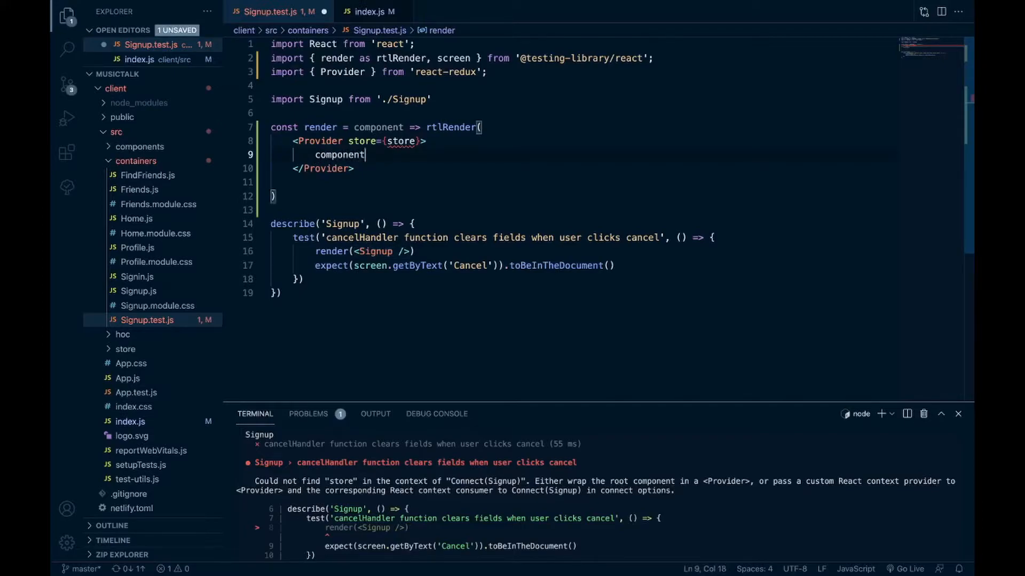
text(})
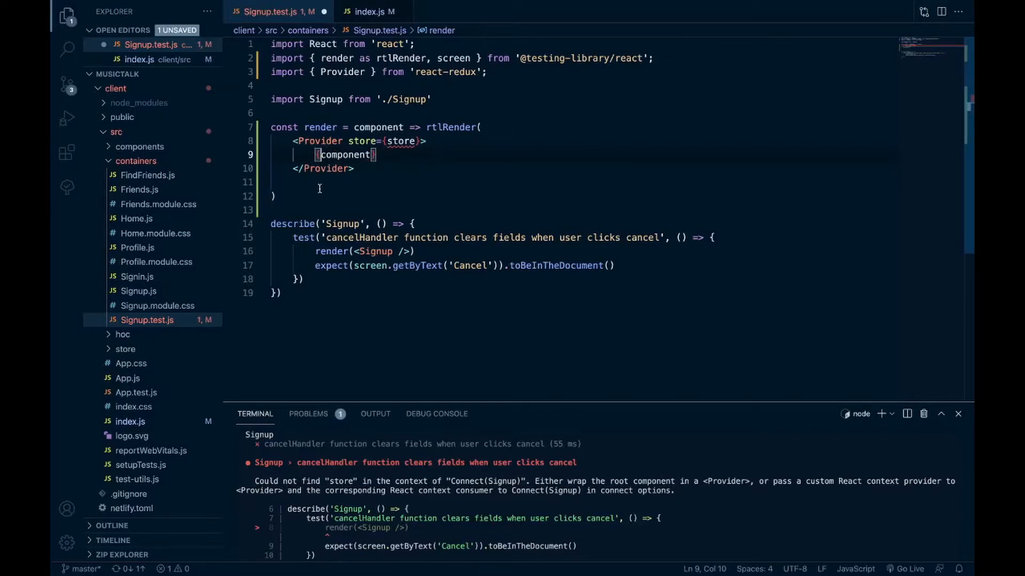
key(Backspace)
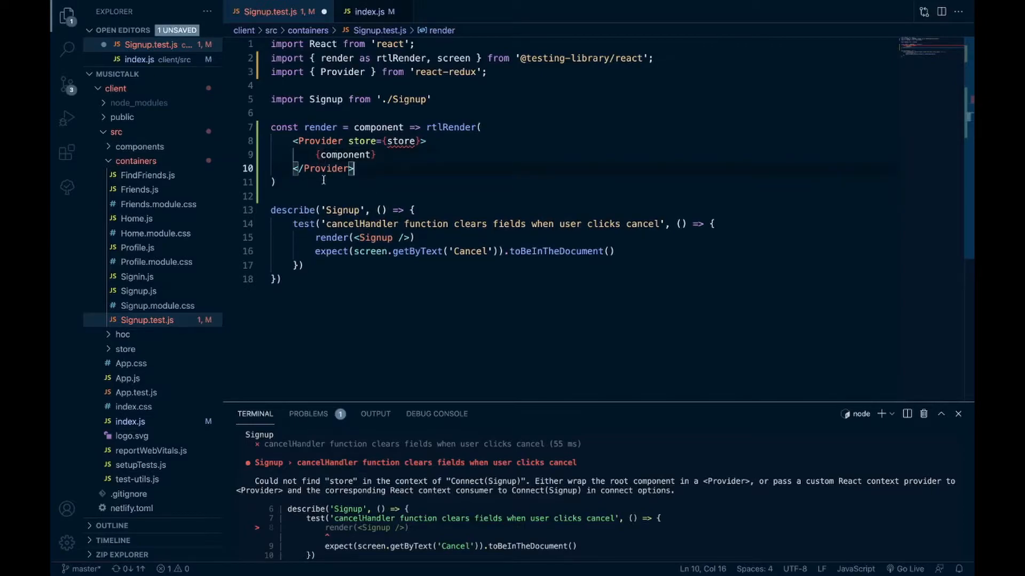
mouse_move(420, 173)
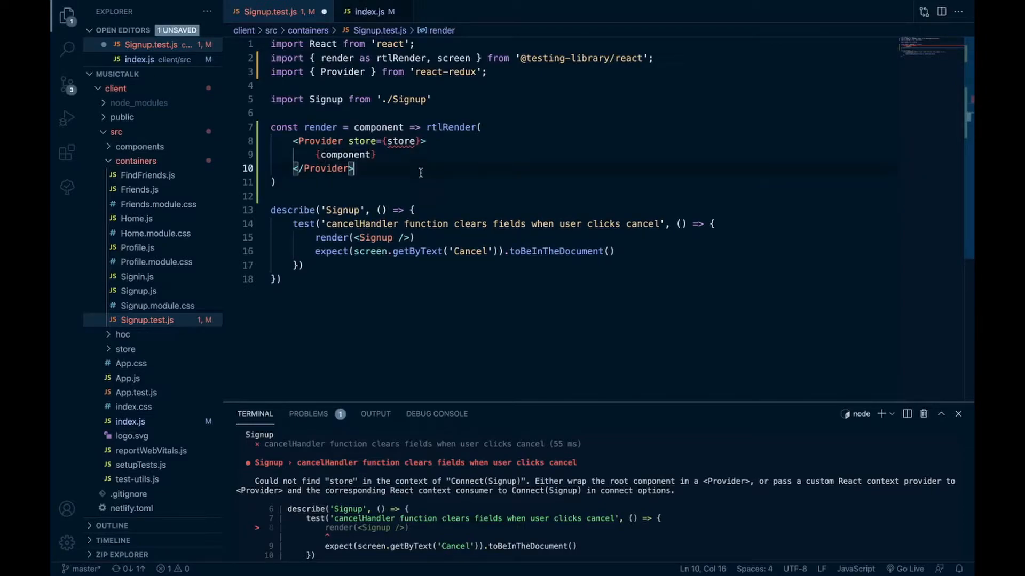
mouse_move(378, 127)
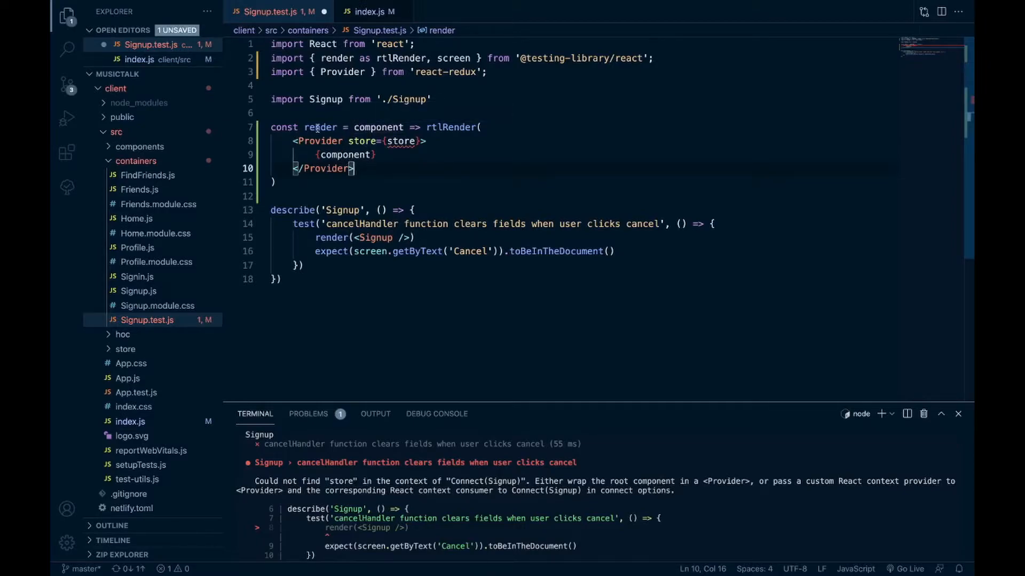
mouse_move(320, 127)
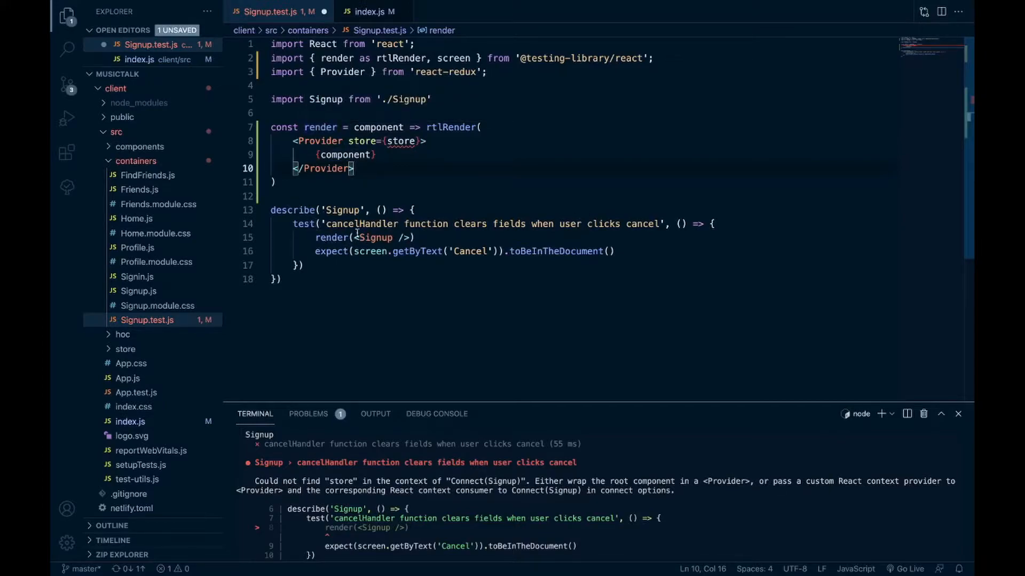
mouse_move(378, 202)
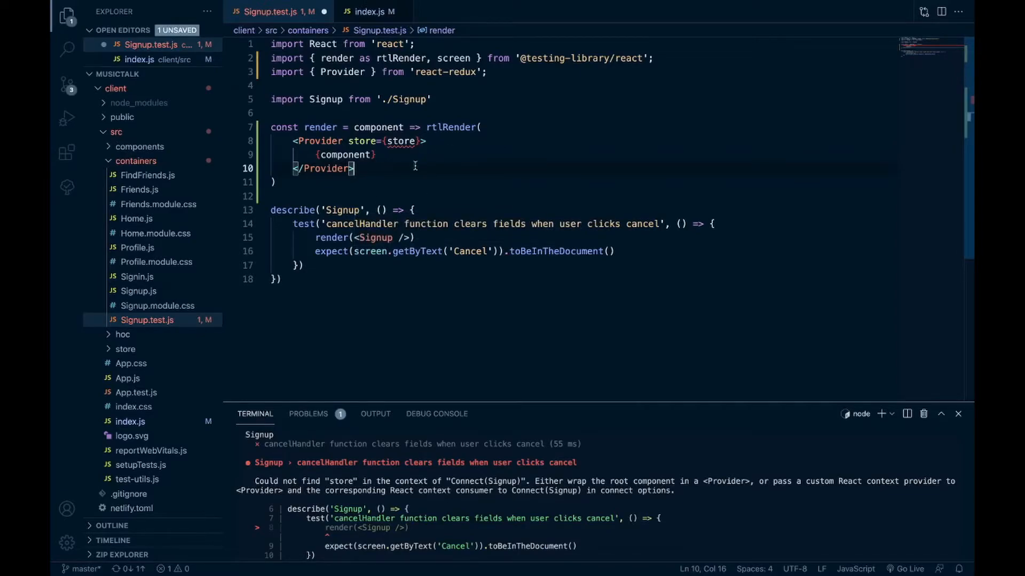
mouse_move(414, 156)
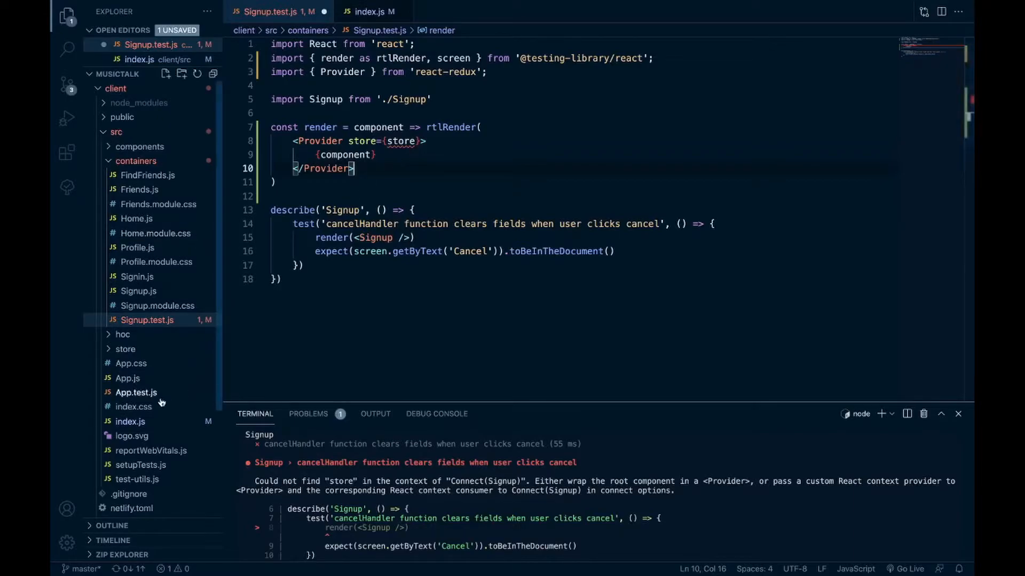
Show index.js with its reducer imports and combineReducers root reducer setup
click(370, 10)
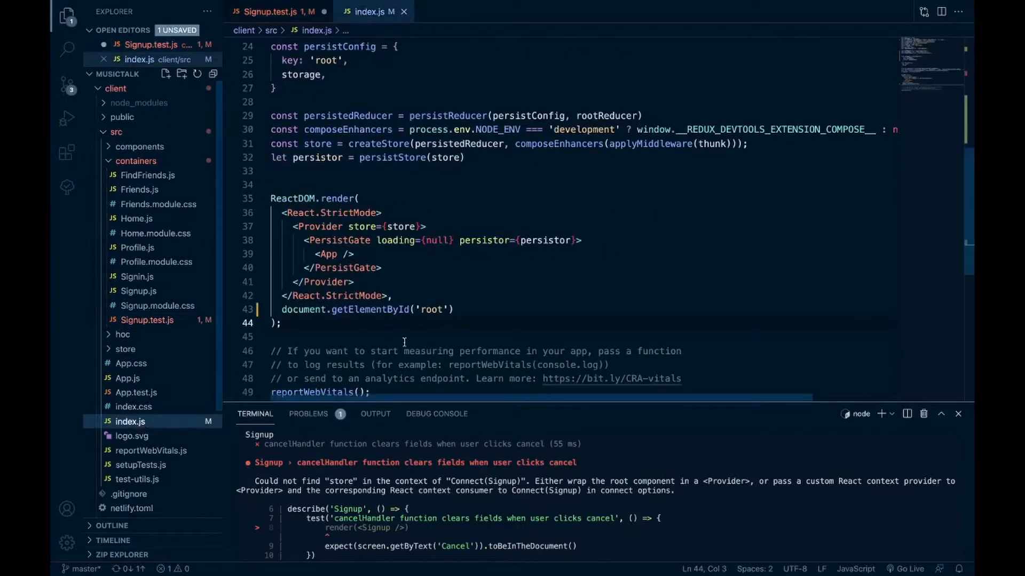
mouse_move(696, 243)
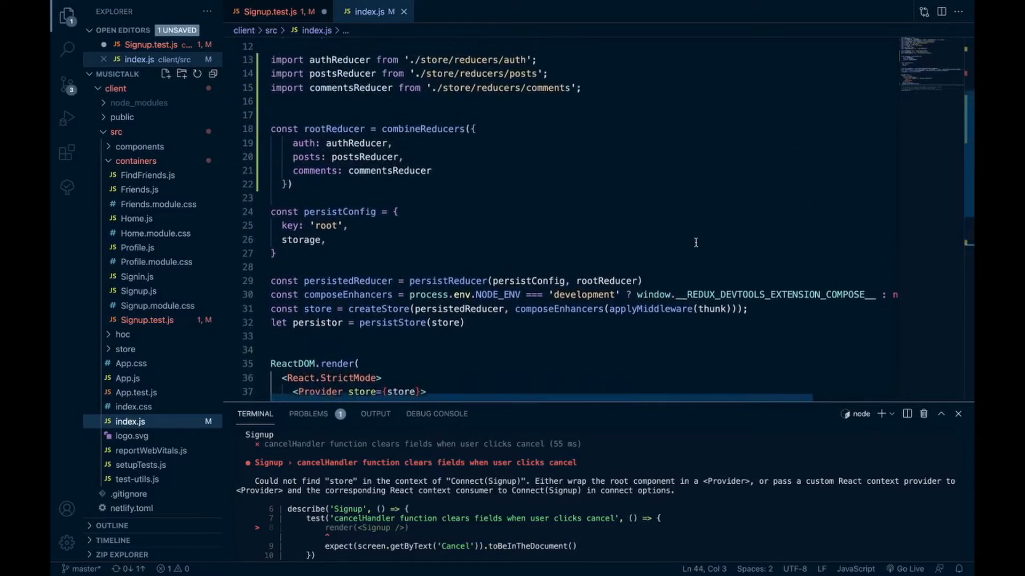
scroll(down, 3)
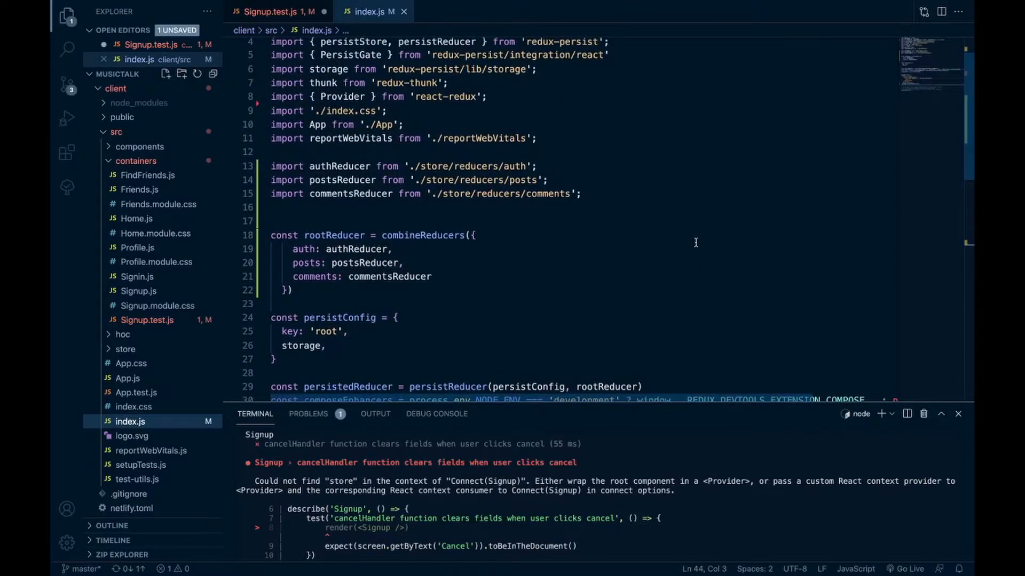
scroll(down, 3)
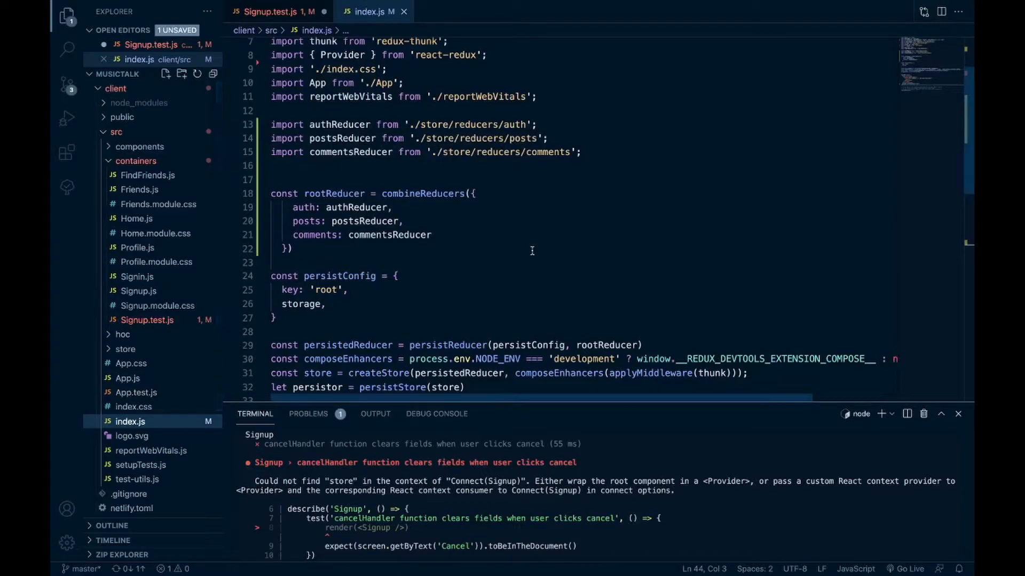
mouse_move(451, 299)
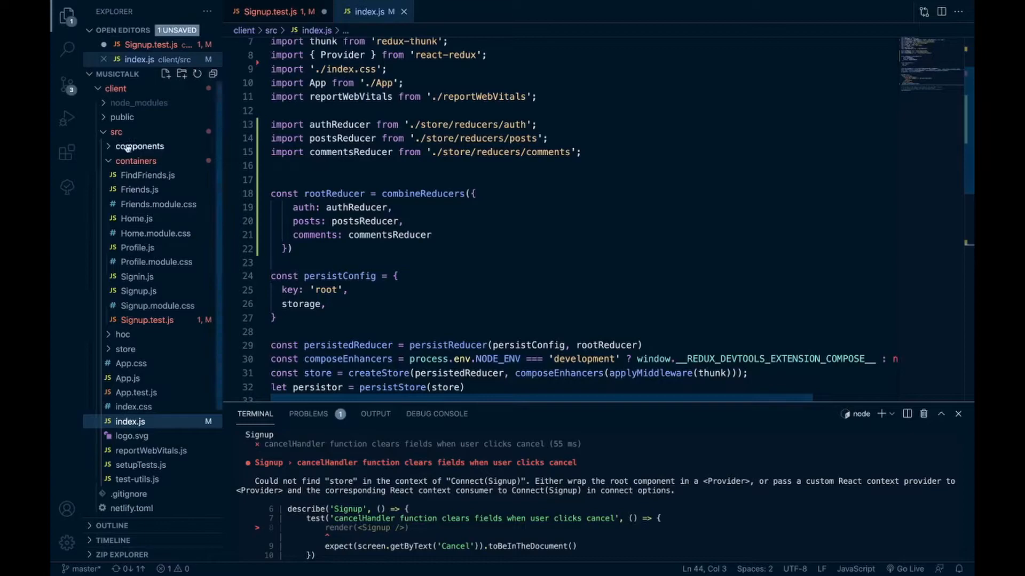
Create an empty reducer.js in src and return to index.js
right_click(139, 146)
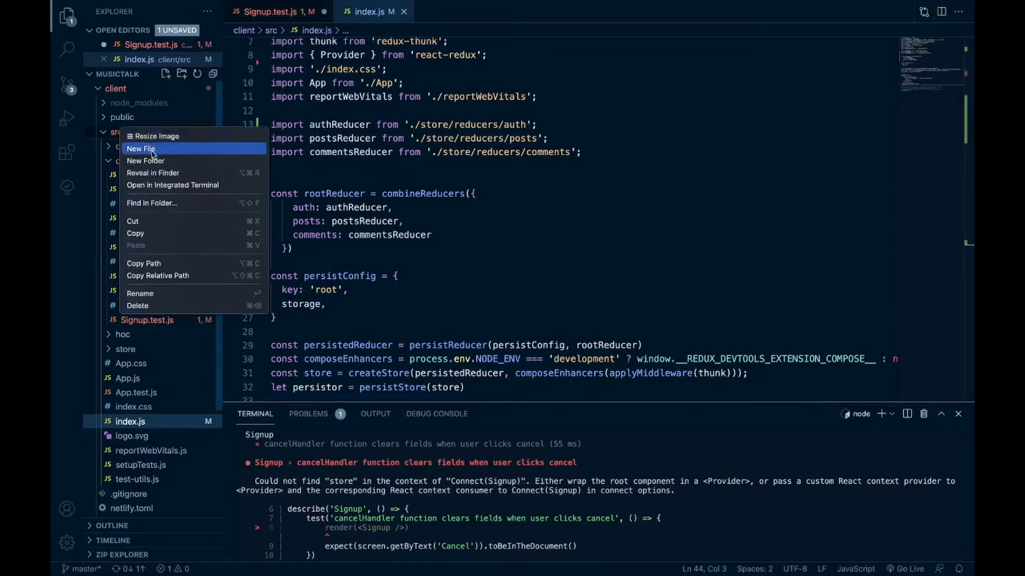
click(141, 148)
text(reducer.js)
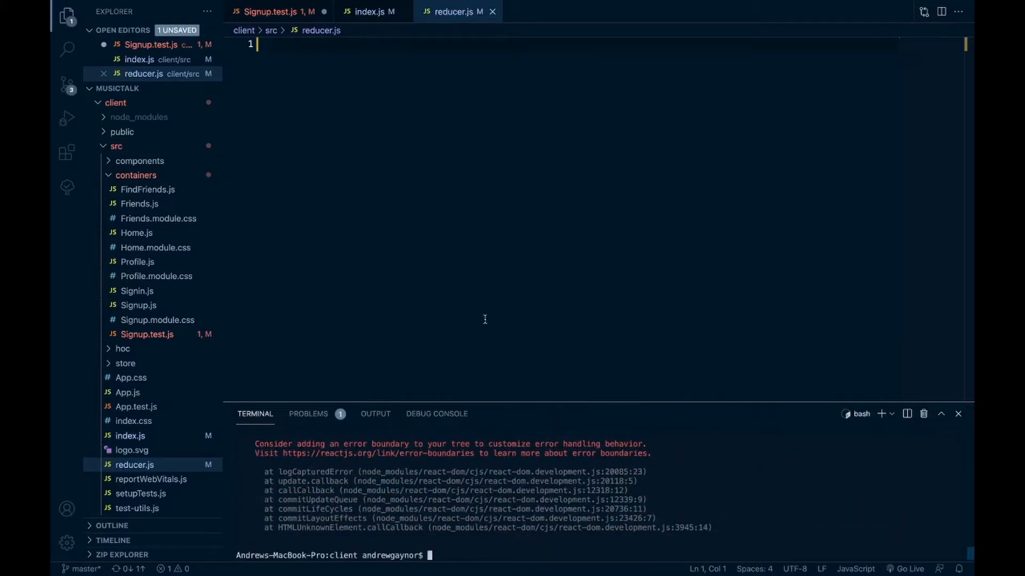
click(372, 11)
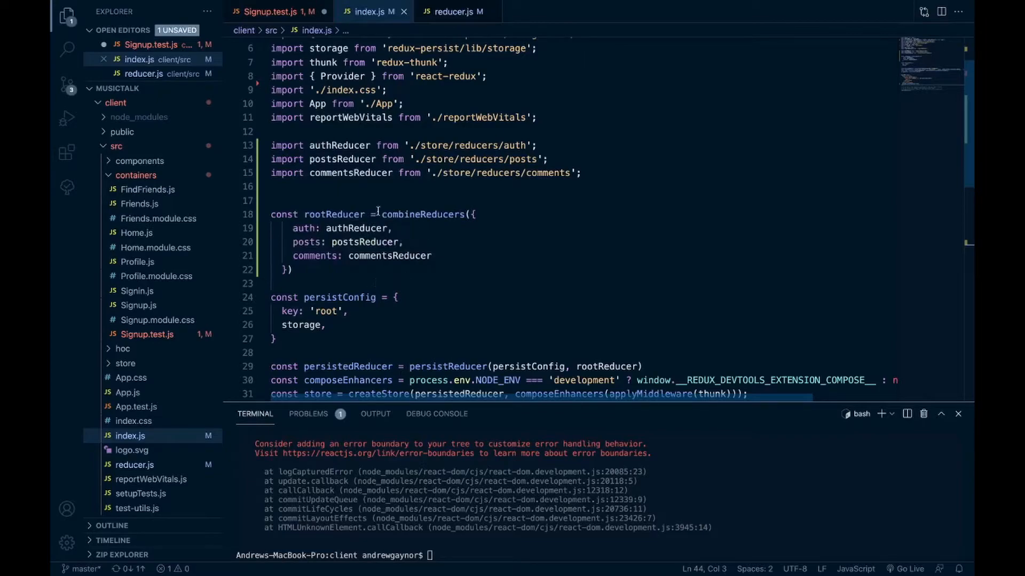
mouse_move(325, 193)
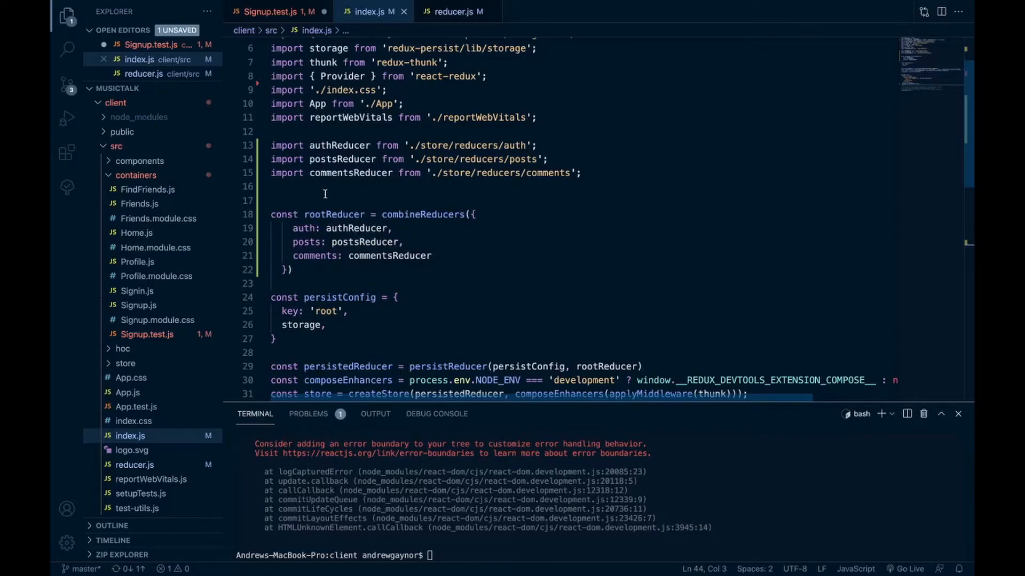
mouse_move(478, 186)
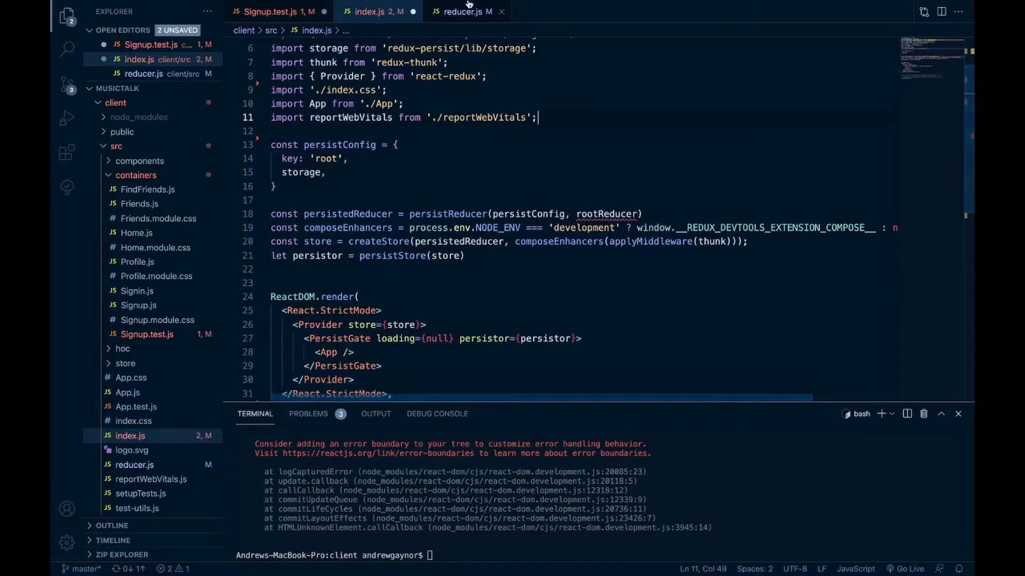
In reducer.js, export rootReducer built with combineReducers as the default
click(467, 12)
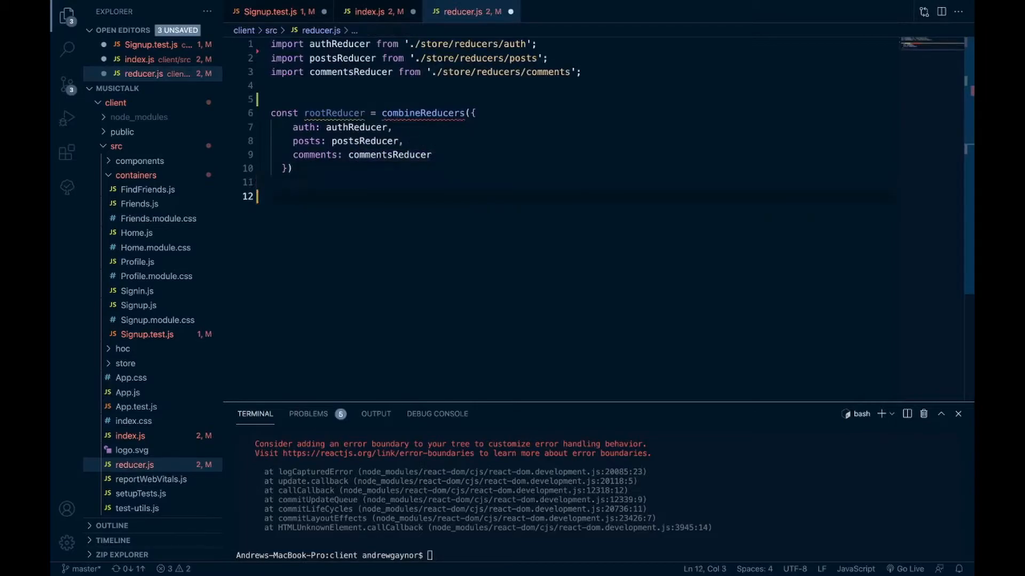
text(export default)
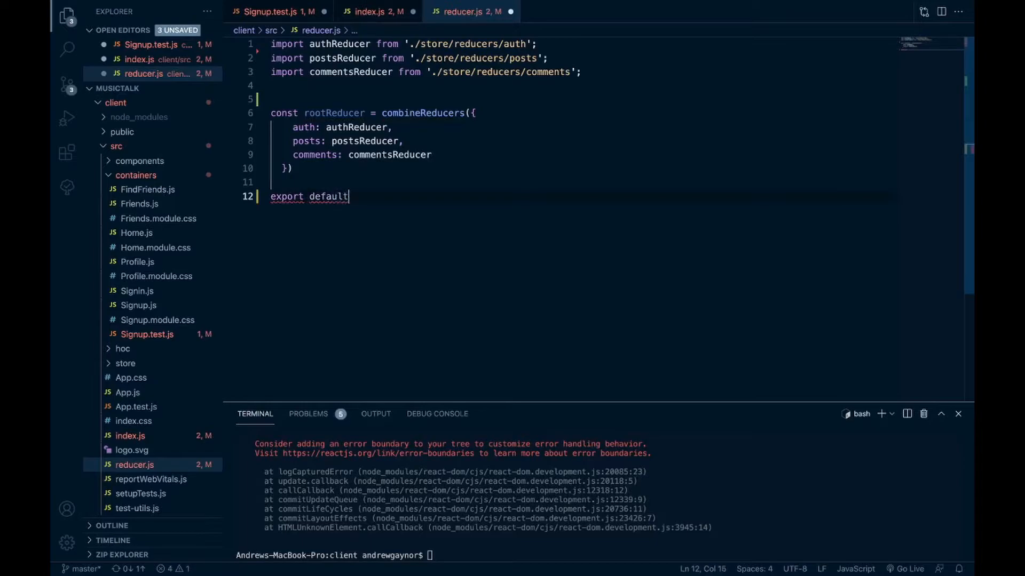
text(rootRedu)
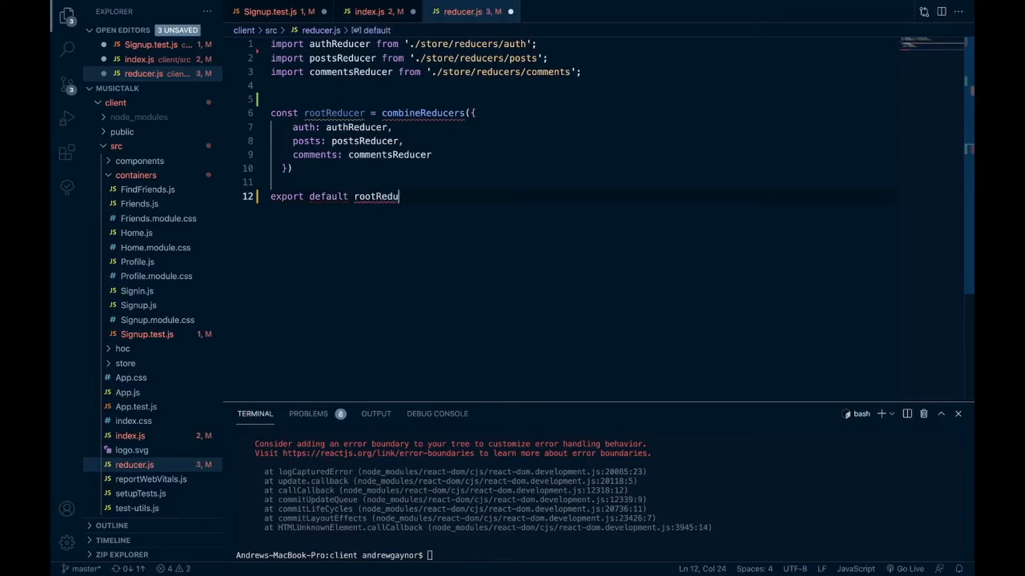
text(cer)
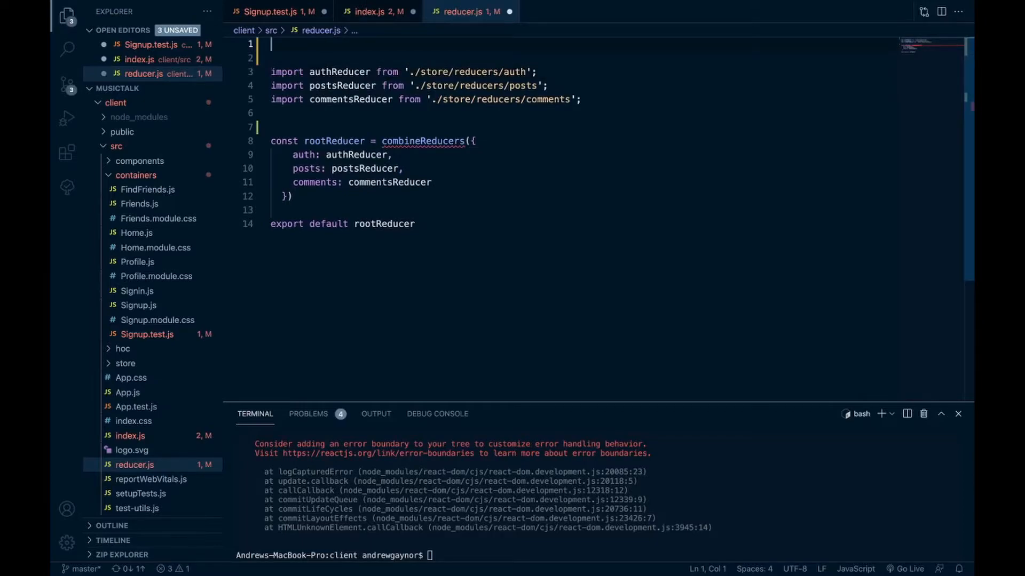
Move the combineReducers import from 'redux' out of index.js into reducer.js
click(373, 11)
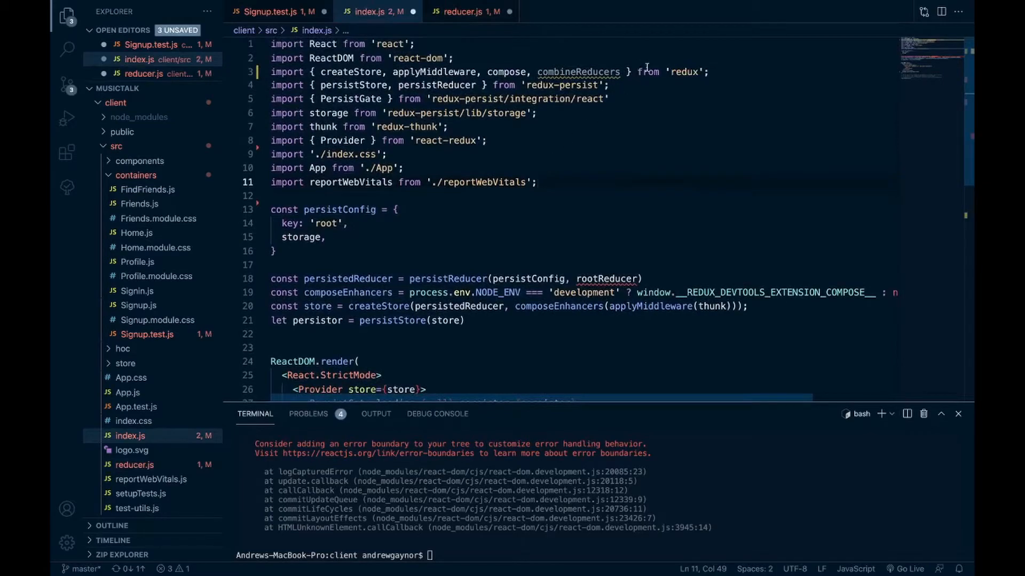
double_click(577, 72)
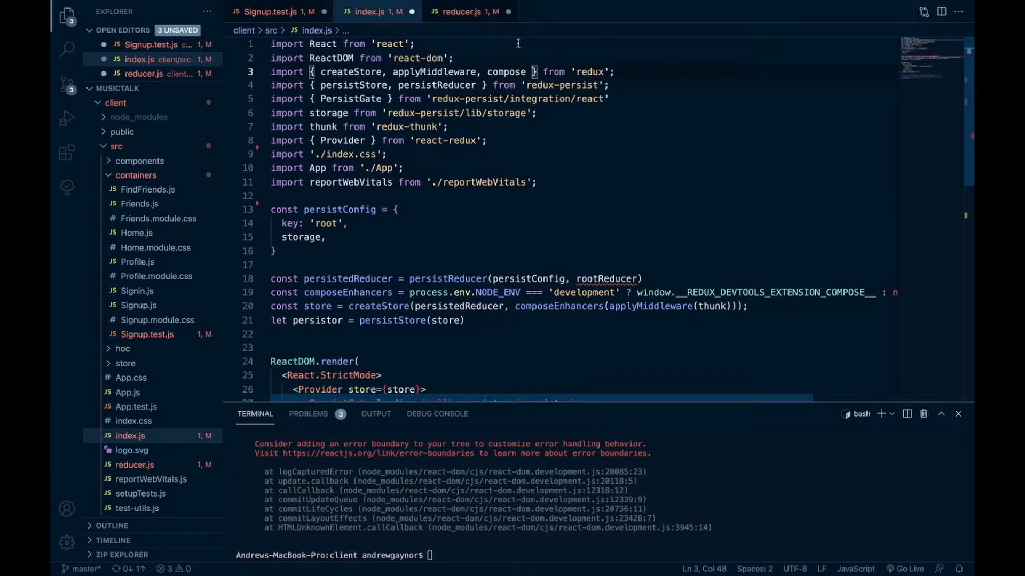
click(466, 11)
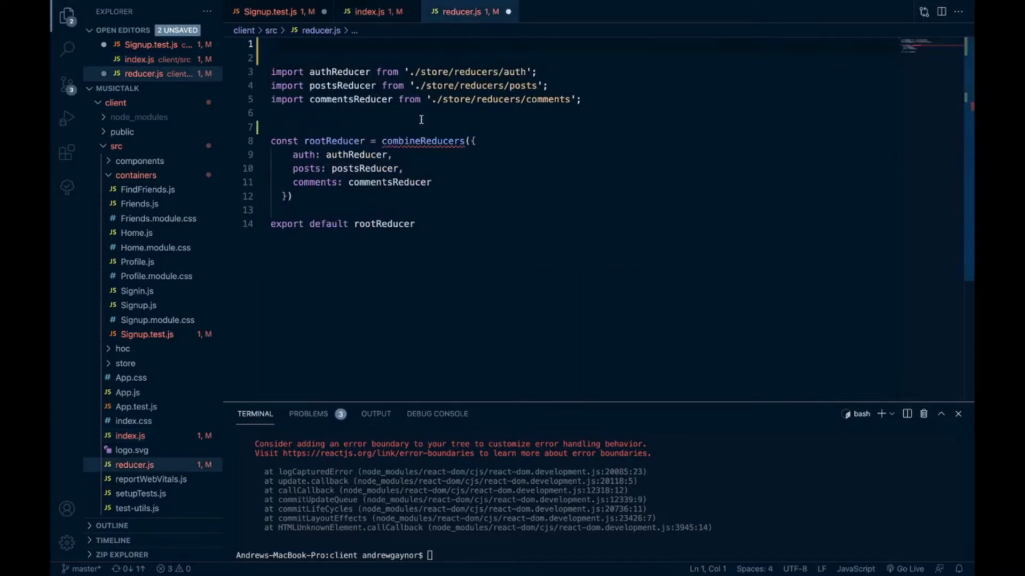
text(import { combineReducers)
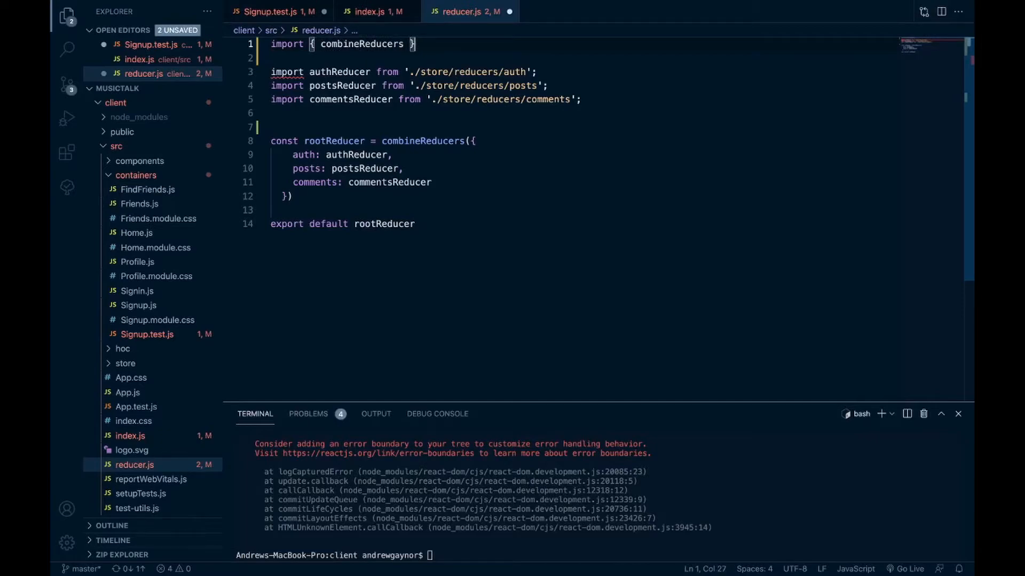
text(from 'redux';)
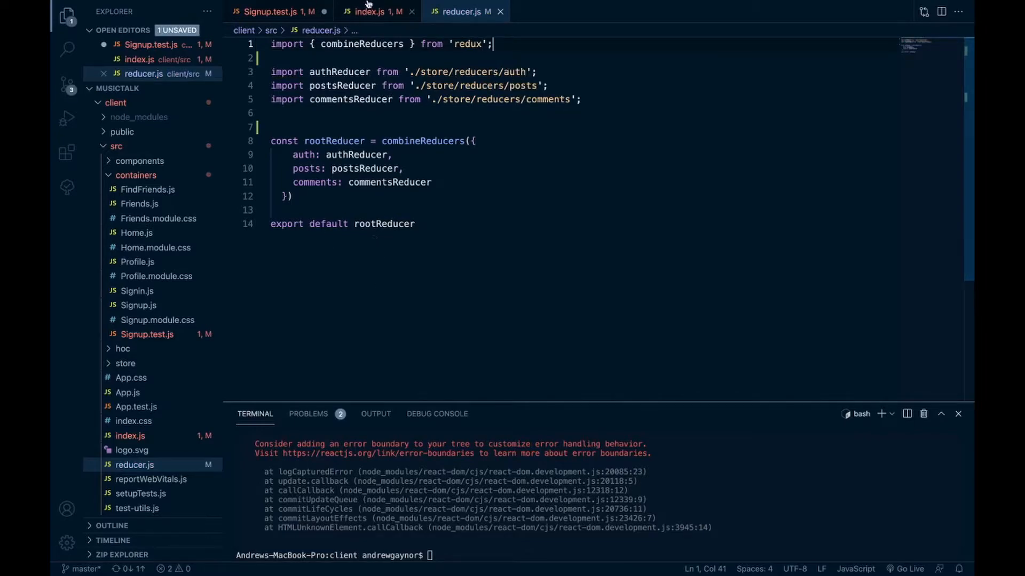
Create store.js in src and cut the persistConfig and store setup out of index.js
click(372, 11)
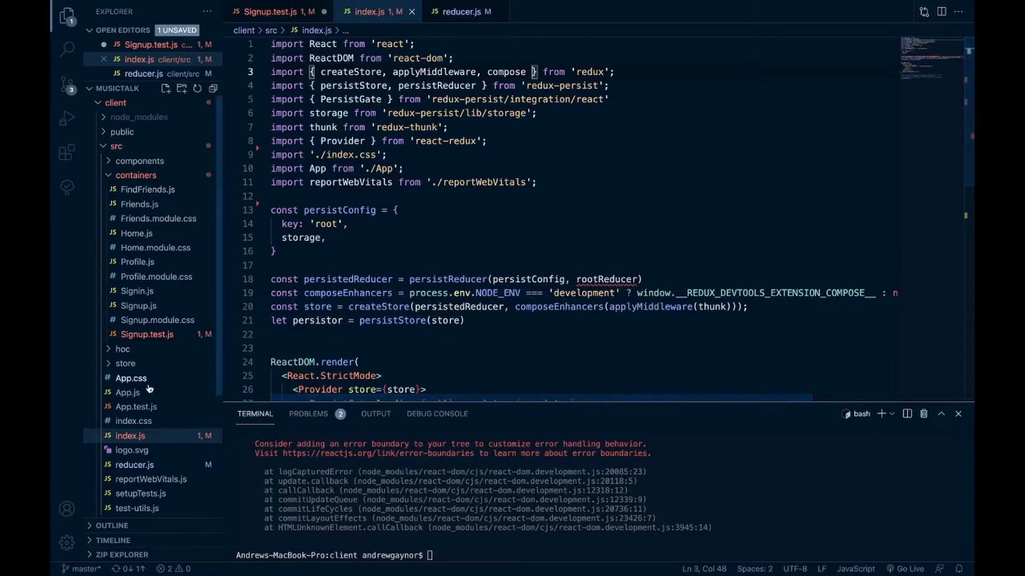
right_click(115, 146)
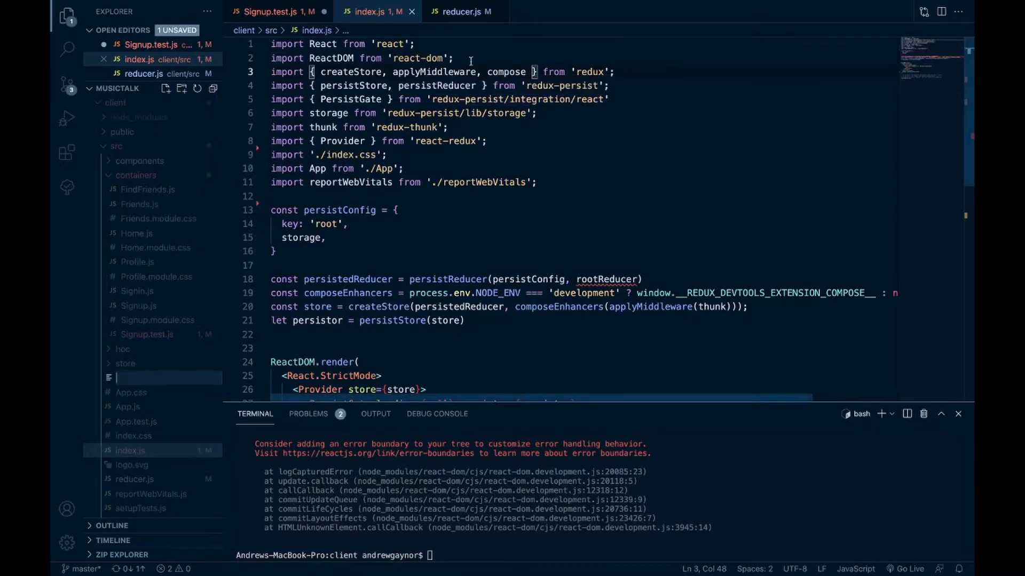
text(store)
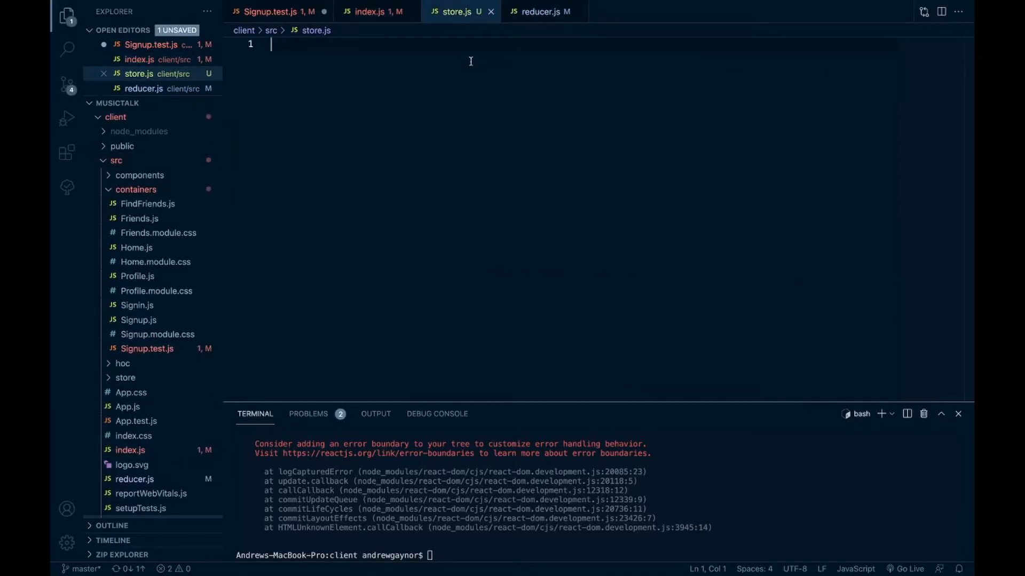
click(371, 11)
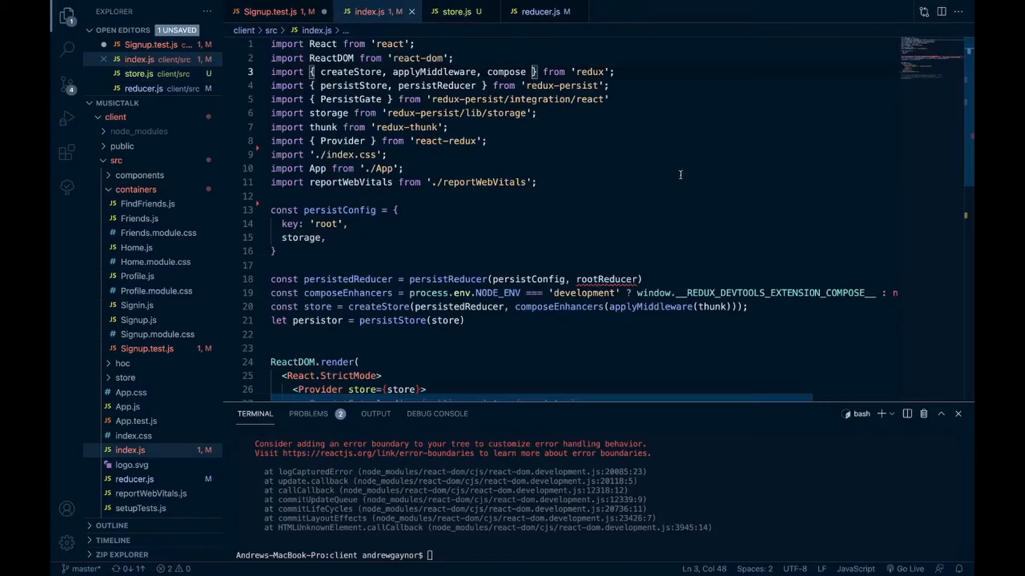
scroll(down, 3)
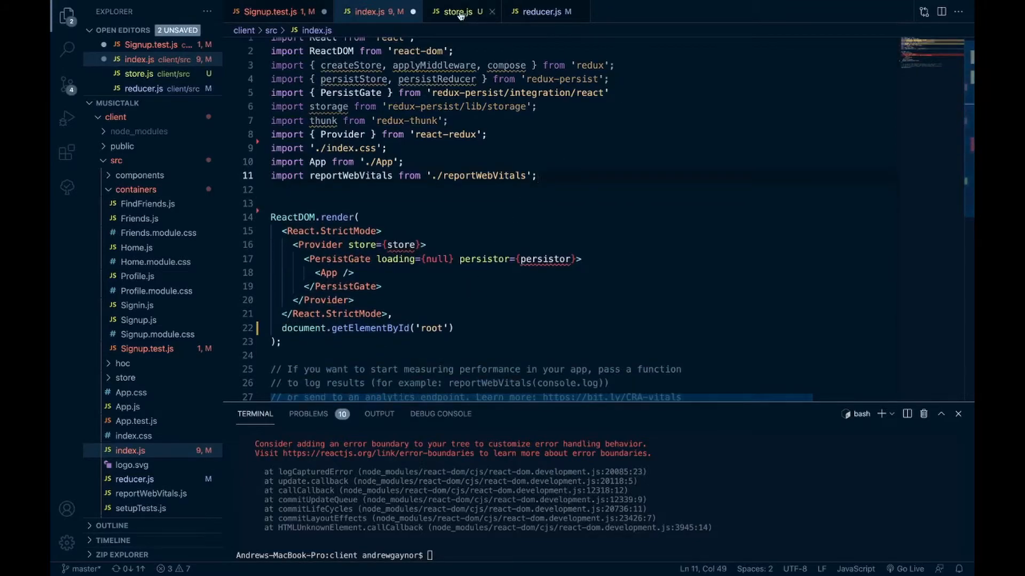
Put let persistor = persistStore(store) back in index.js above the render call
click(454, 12)
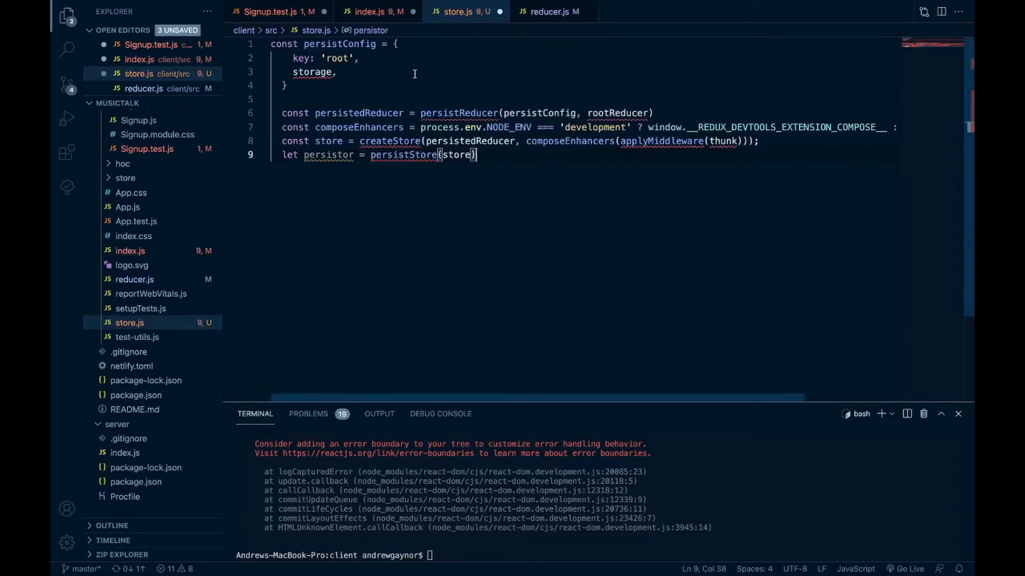
mouse_move(312, 72)
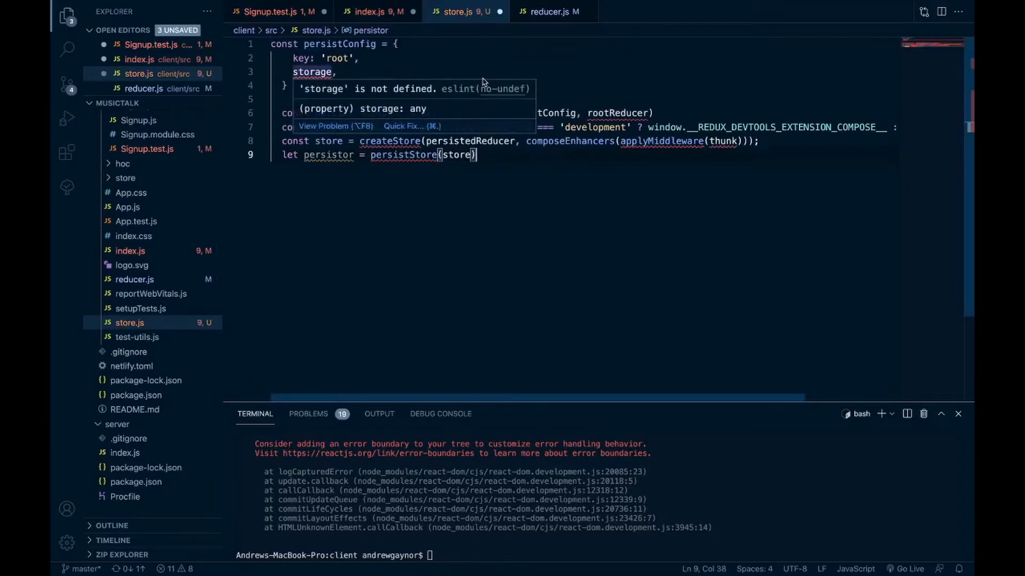
mouse_move(537, 66)
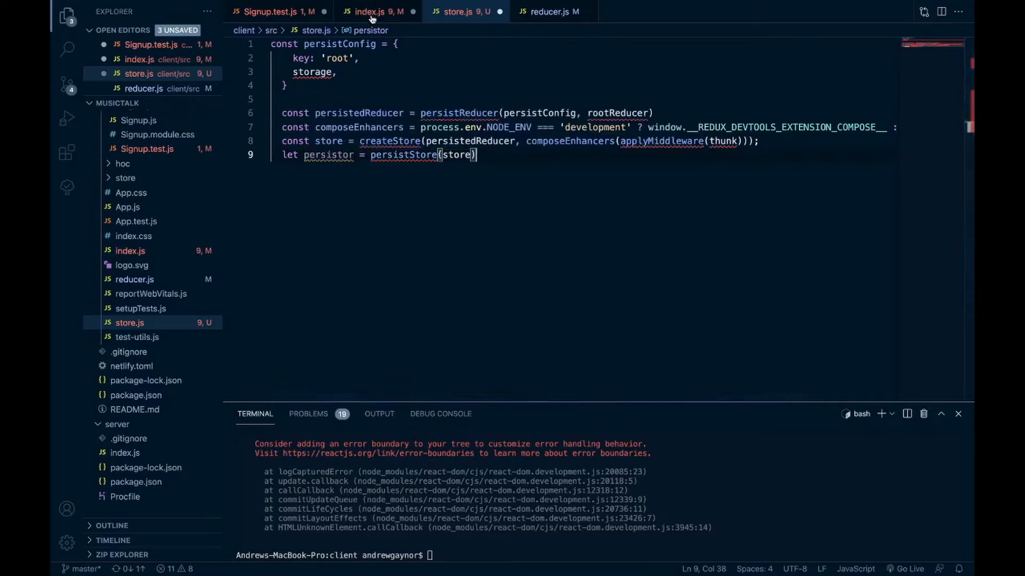
click(371, 12)
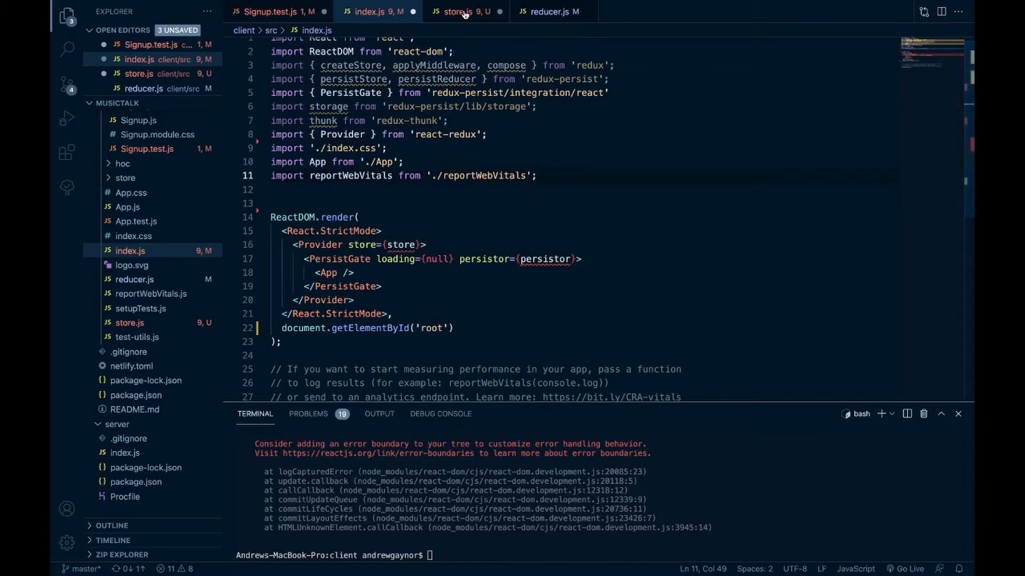
click(461, 11)
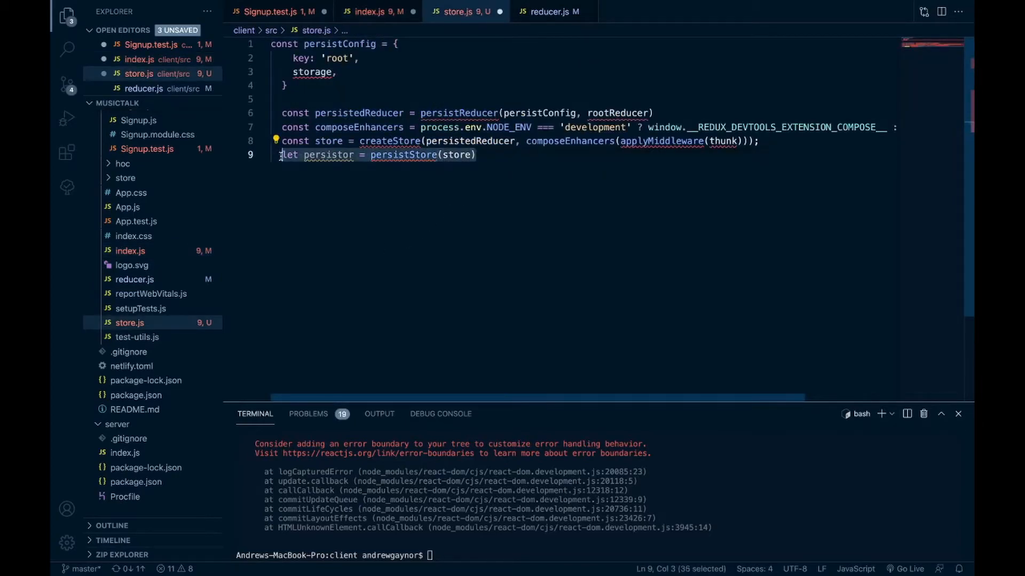
click(374, 11)
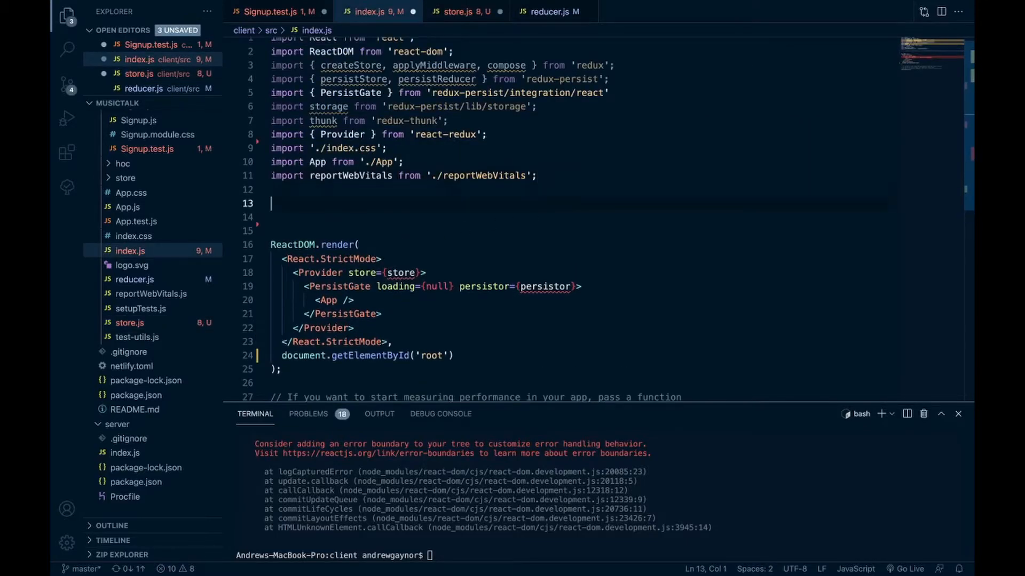
text(let persistor = persistStore(store))
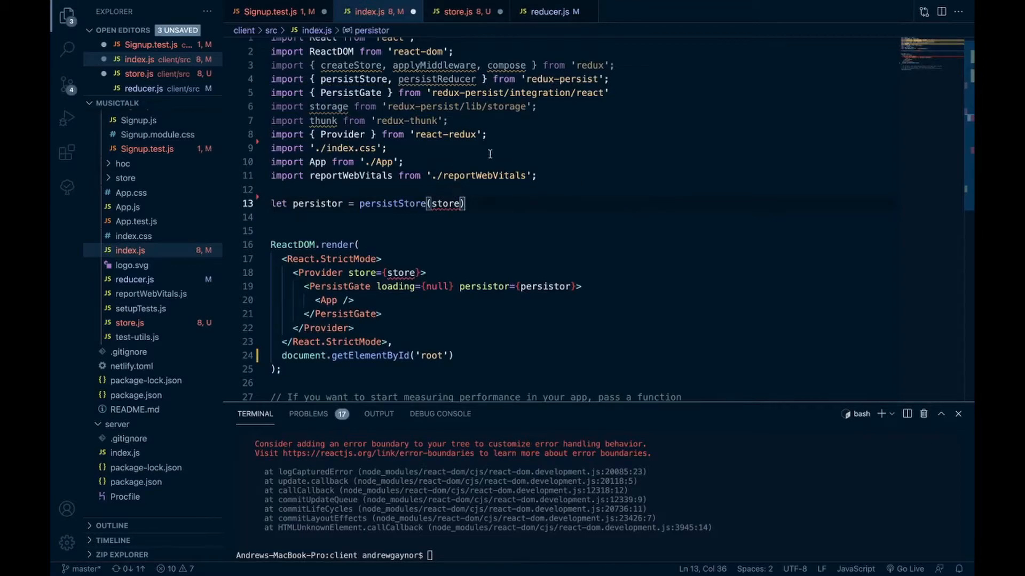
mouse_move(461, 144)
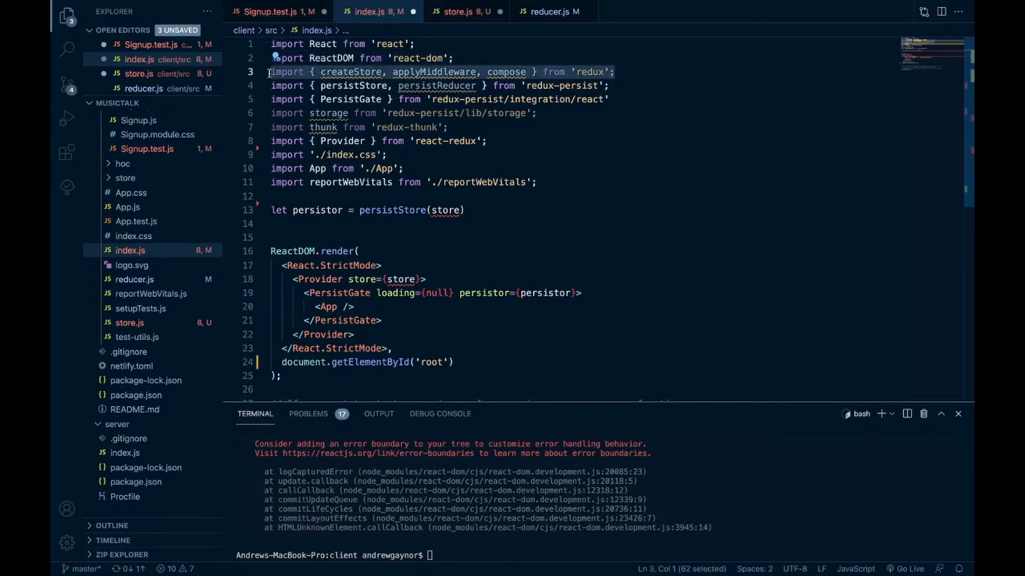
Add the createStore, applyMiddleware, compose import from 'redux' to store.js and cut the storage and thunk imports from index.js
click(463, 10)
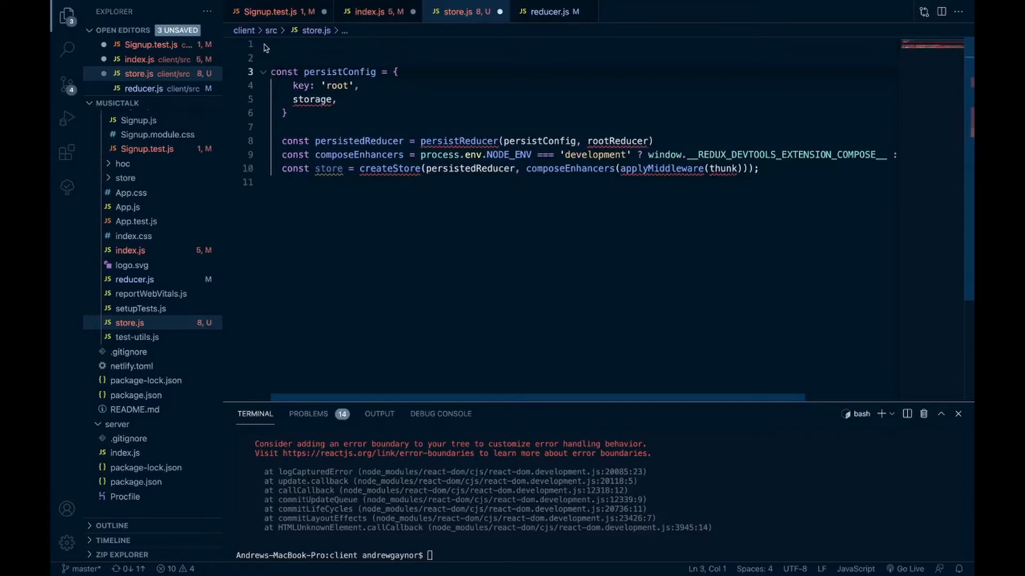
text(import { createStore, applyMiddleware, compose } from 'redux';)
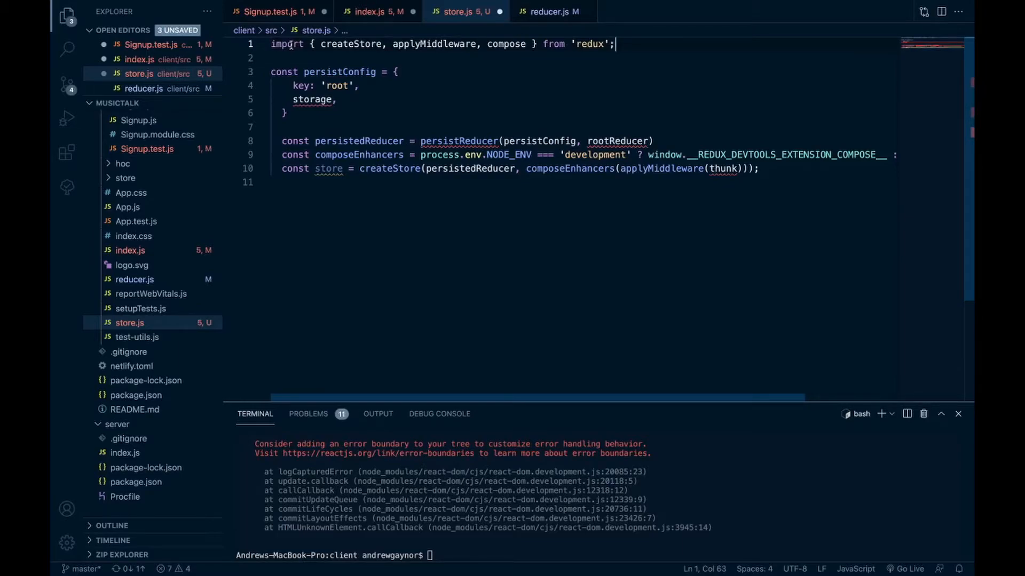
click(372, 12)
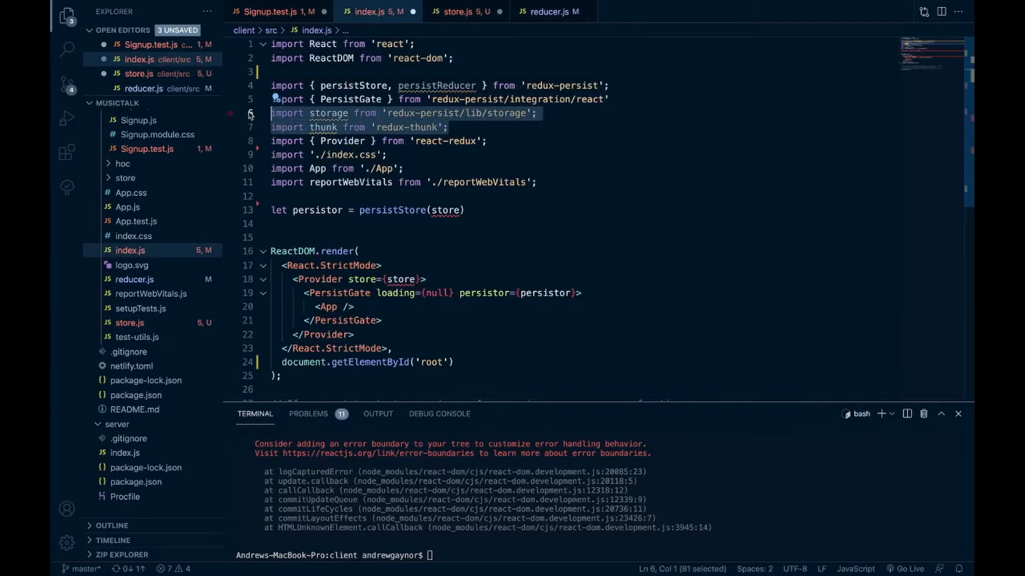
key(Delete)
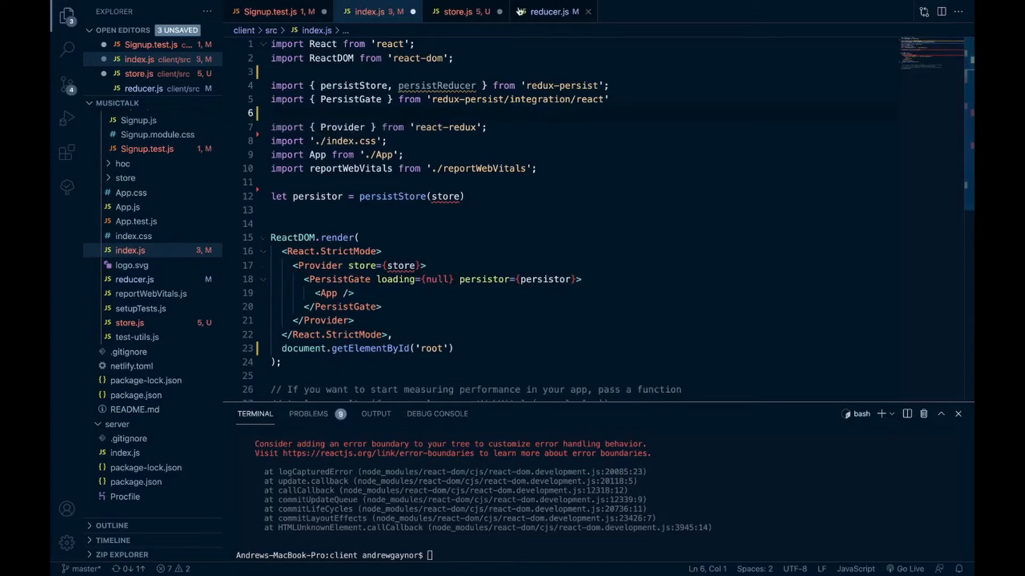
Add the storage import from 'redux-persist/lib/storage' and thunk import at the top of store.js
click(461, 11)
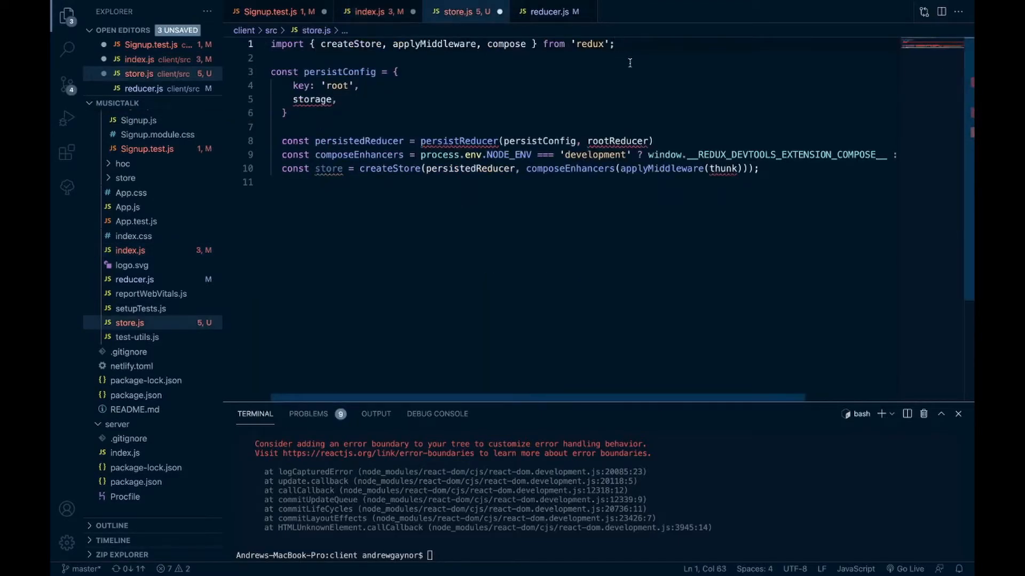
text(import storage from 'redux-persist/lib/storage';)
text(import thunk from 'redux-thunk';)
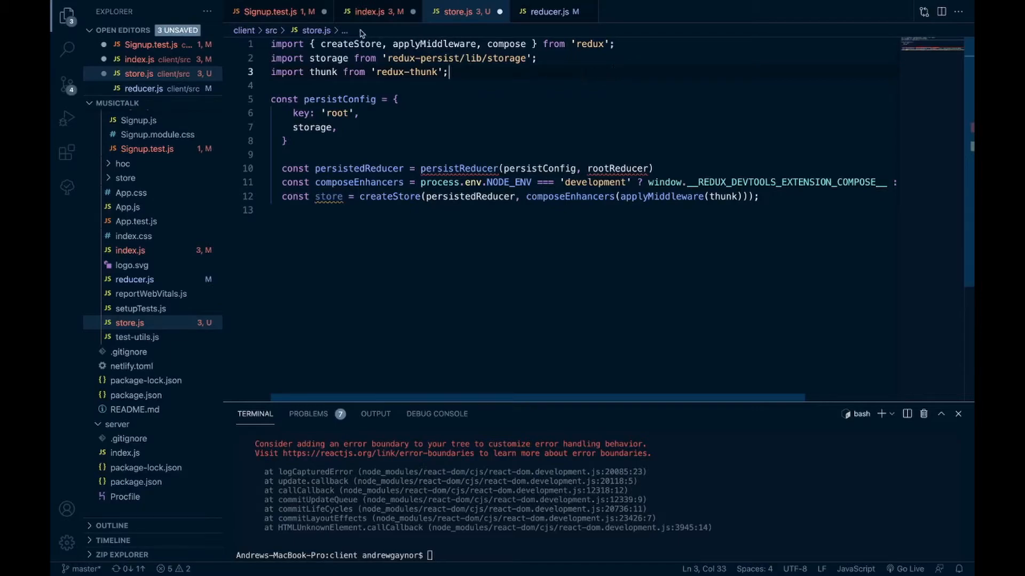
click(378, 12)
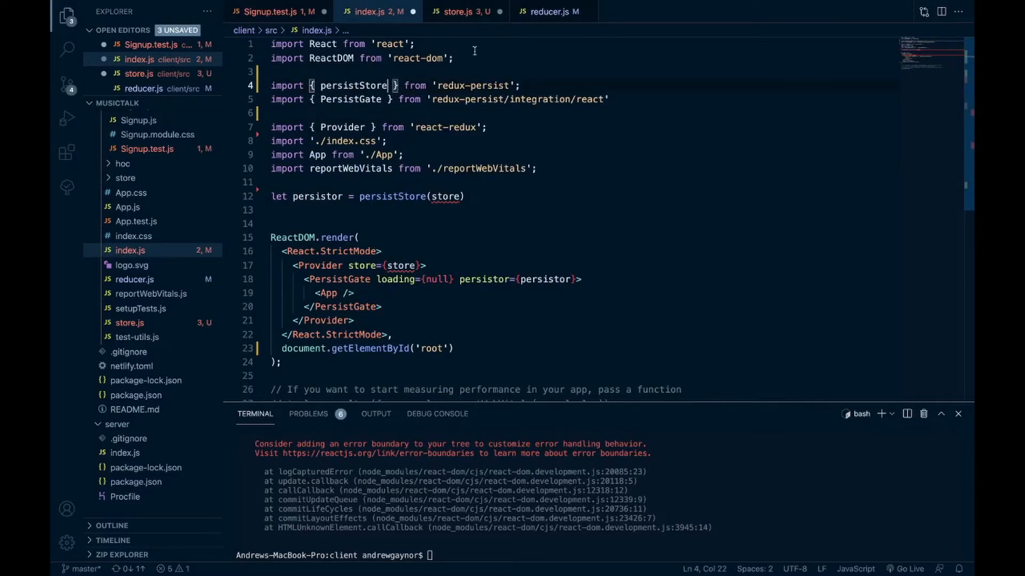
mouse_move(466, 19)
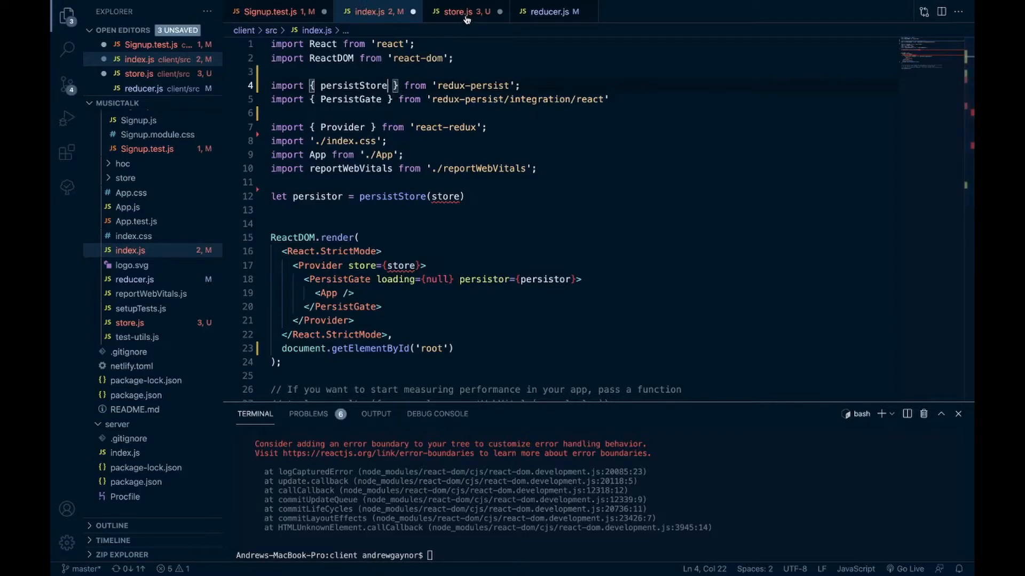
mouse_move(466, 16)
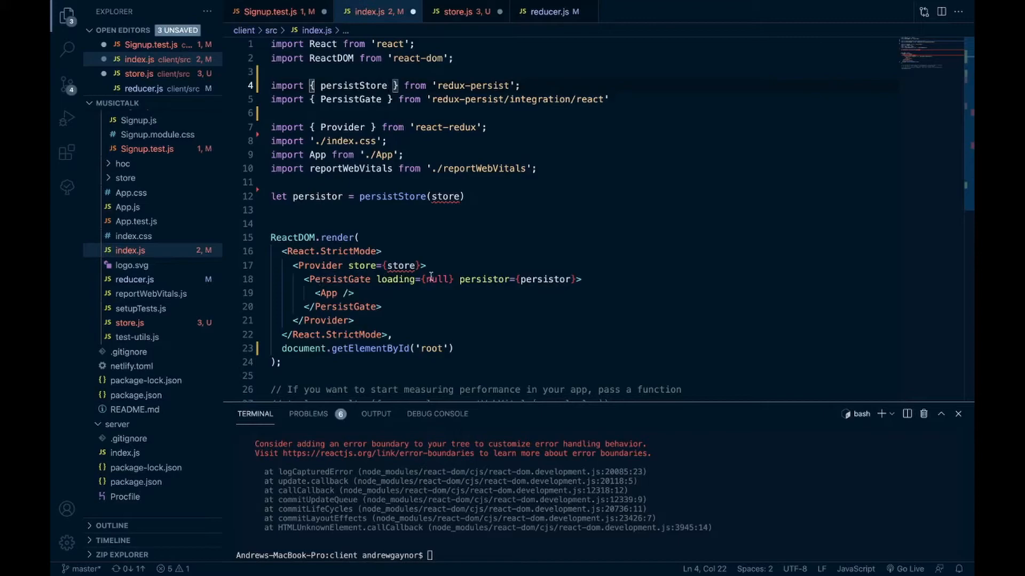
mouse_move(395, 175)
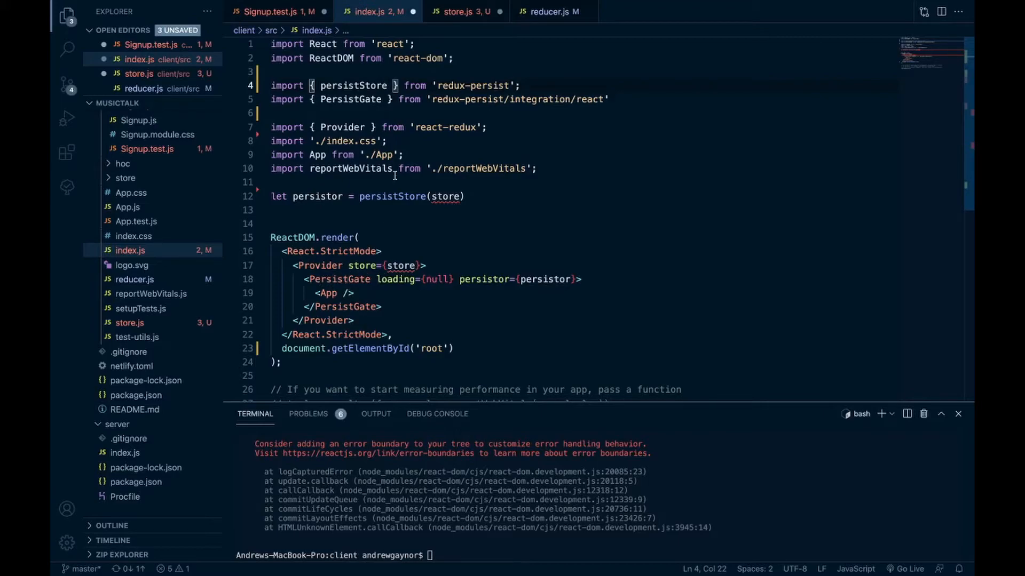
mouse_move(589, 156)
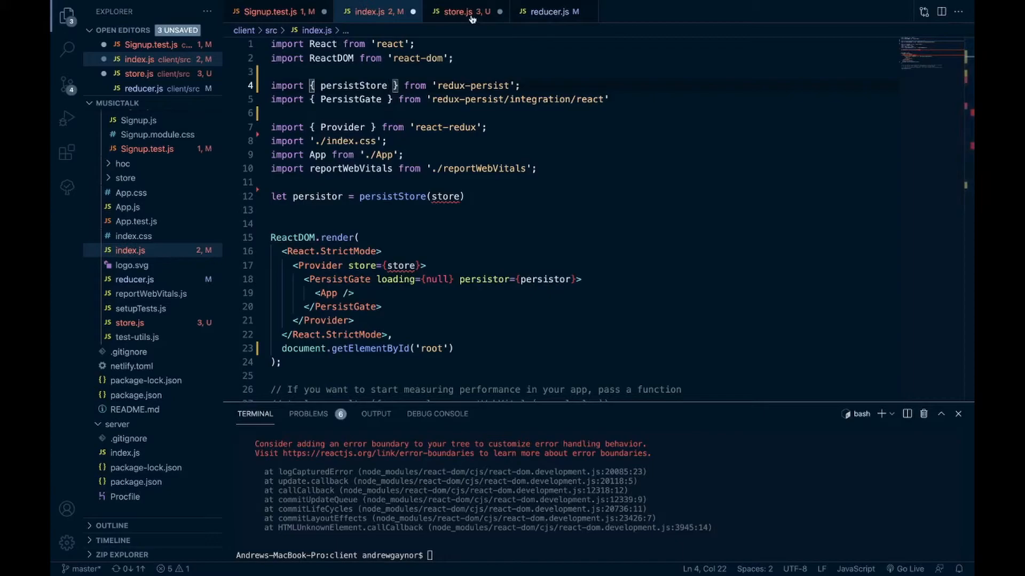
mouse_move(230, 76)
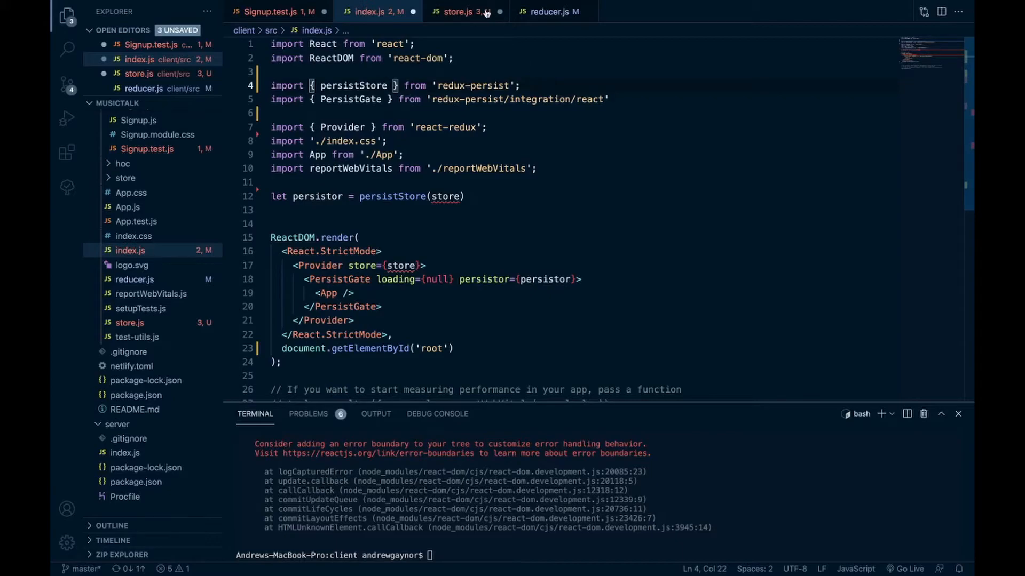
Leave only persistStore in index.js's redux-persist import and switch back to store.js
click(463, 10)
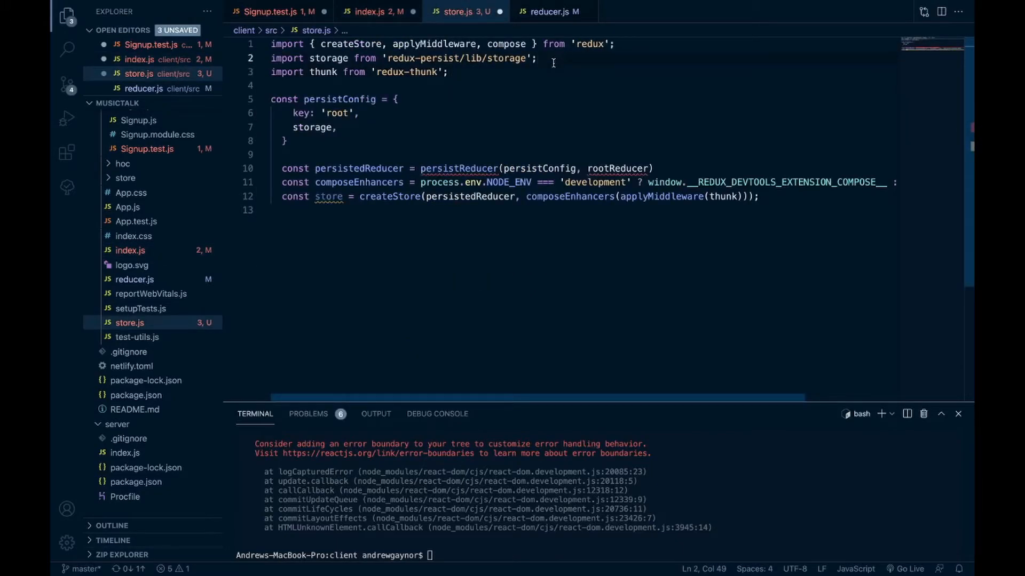
Add the line importing { persistReducer } from 'redux-persist' in store.js
text(import { persistReducer)
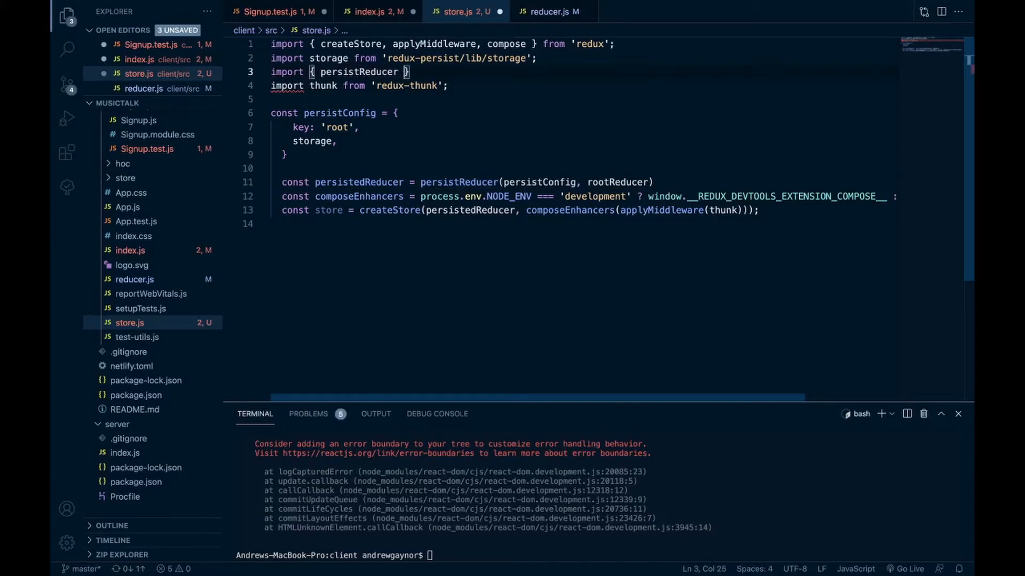
text(fr)
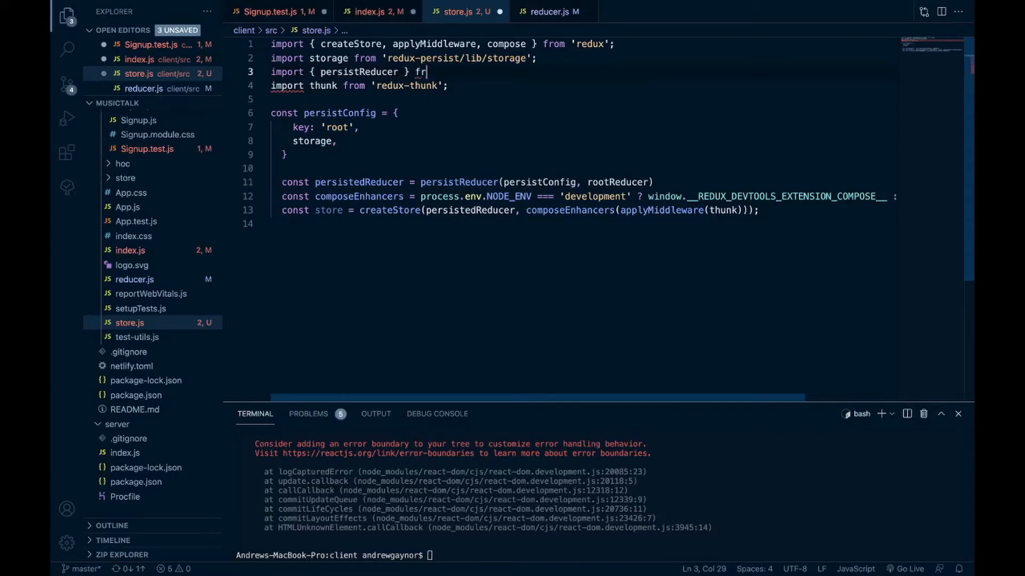
text(om 'redux-persist';)
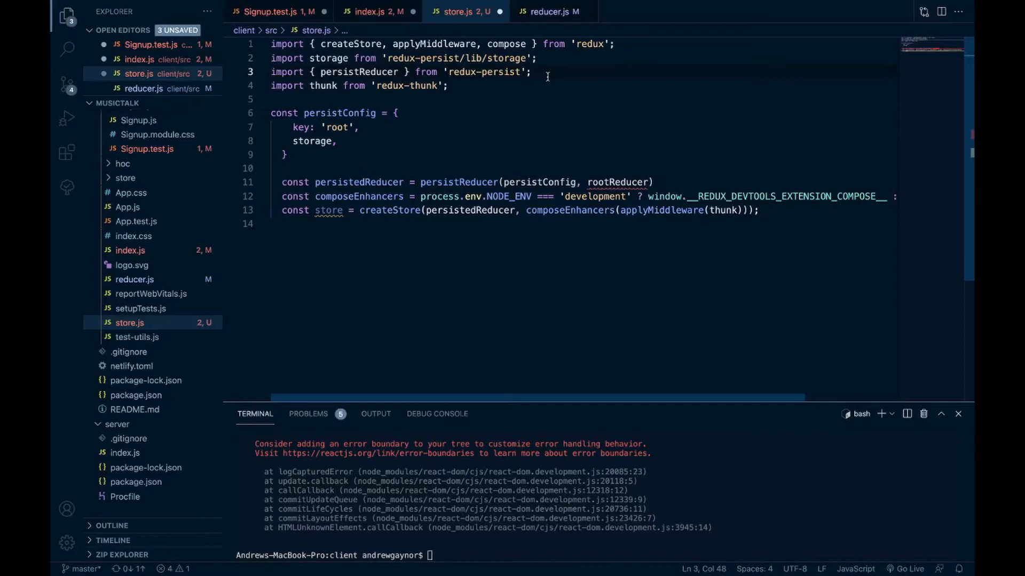
key(Enter)
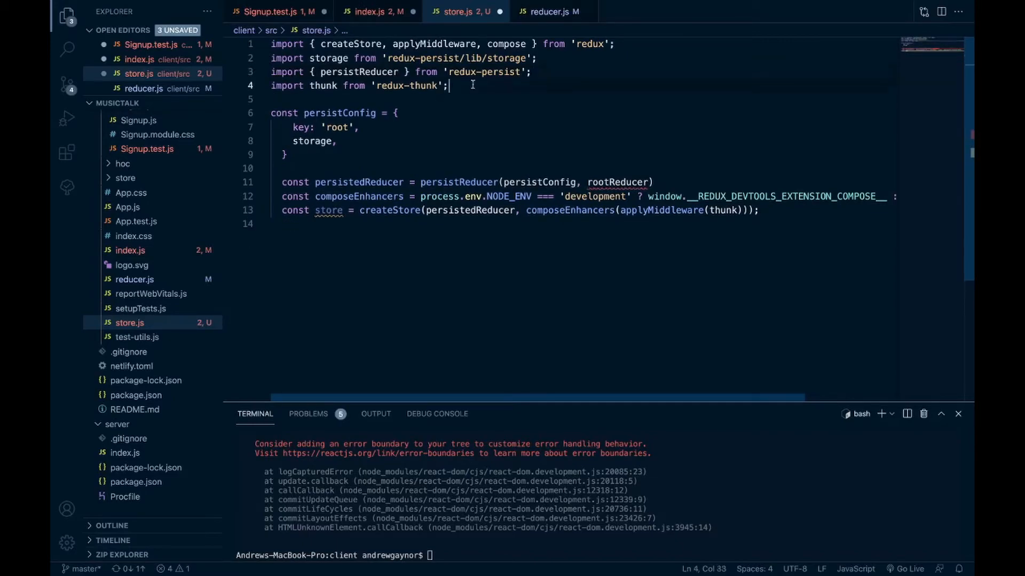
Add the line importing rootReducer from './reducer' in store.js
text(import root)
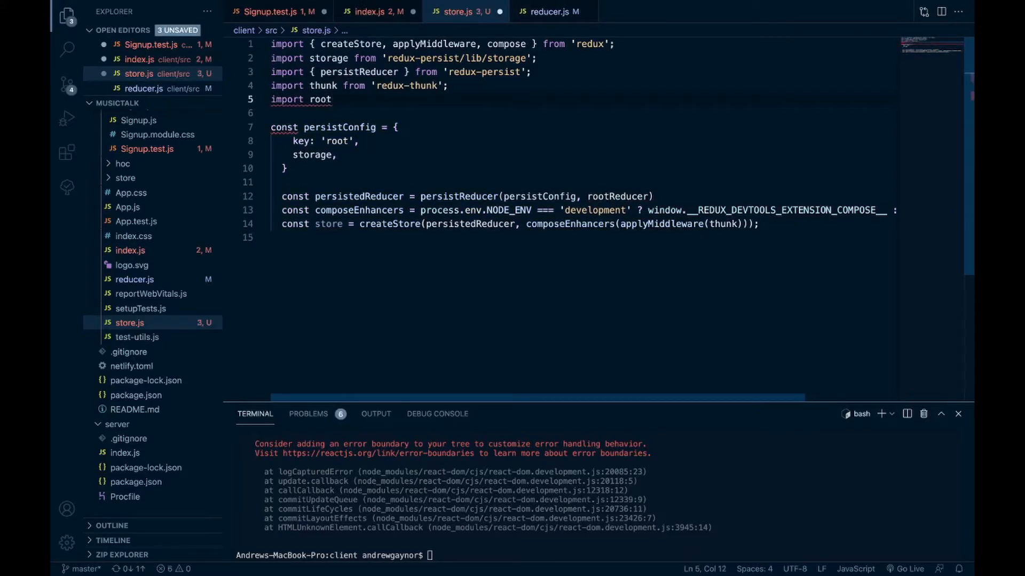
text(Reducer from)
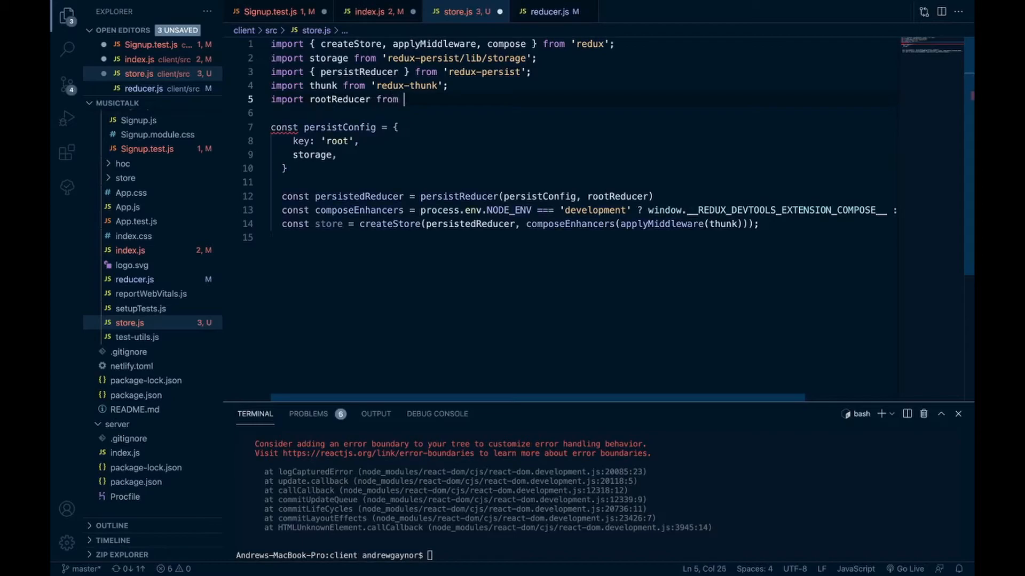
text('./reducer)
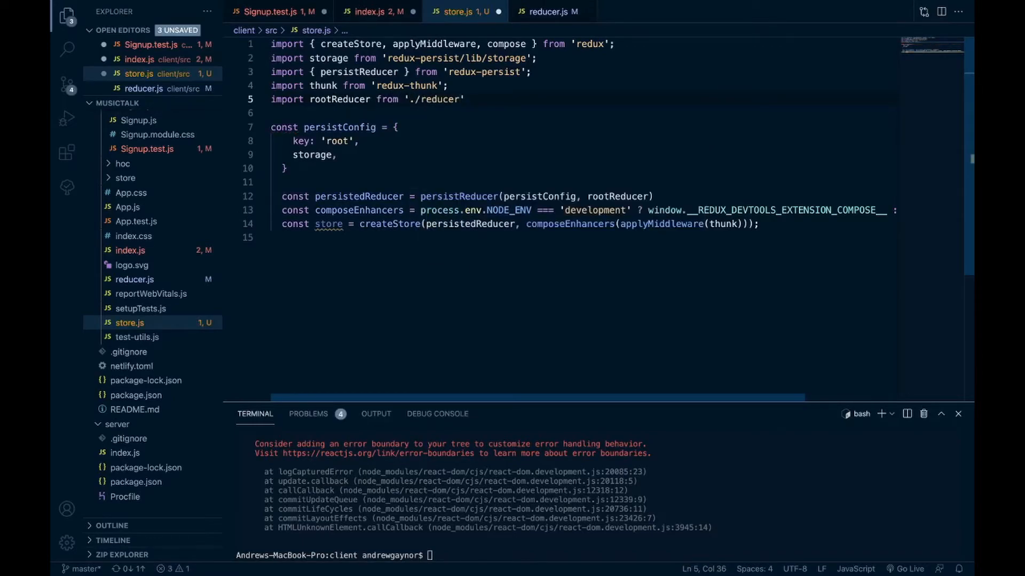
text(;)
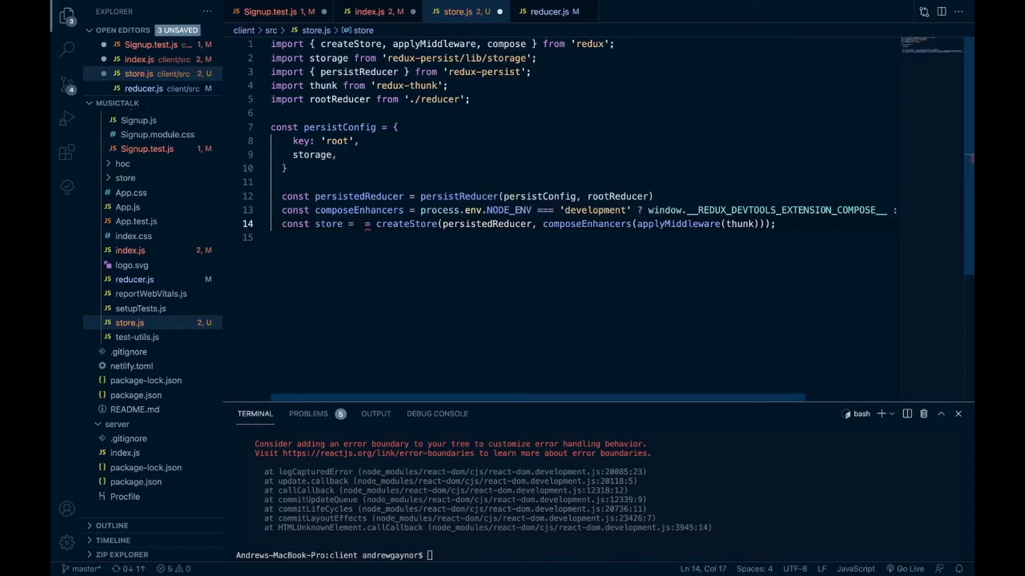
Define store as const store = () => createStore(...), add export default store, and save store.js
text(())
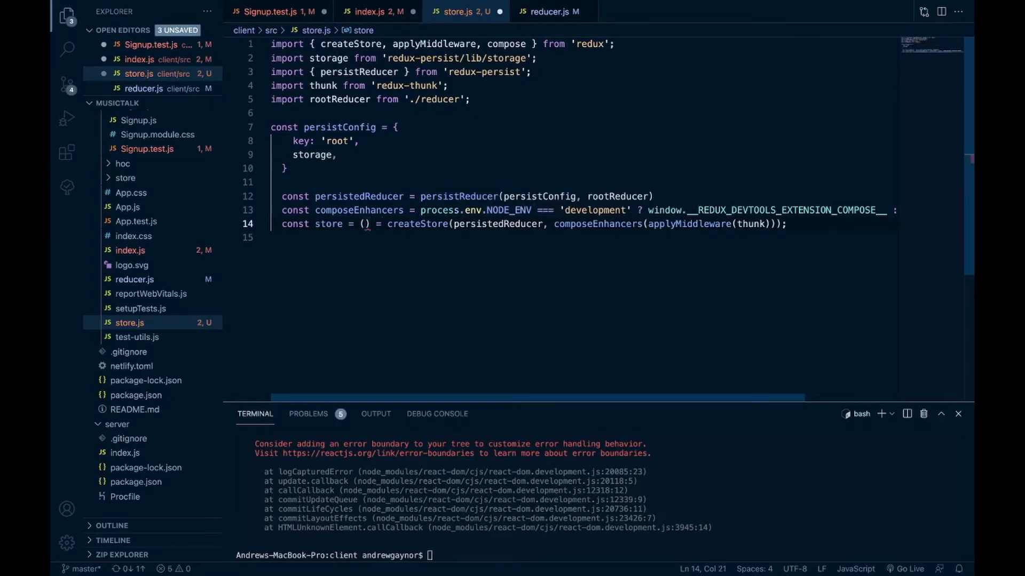
text(=>)
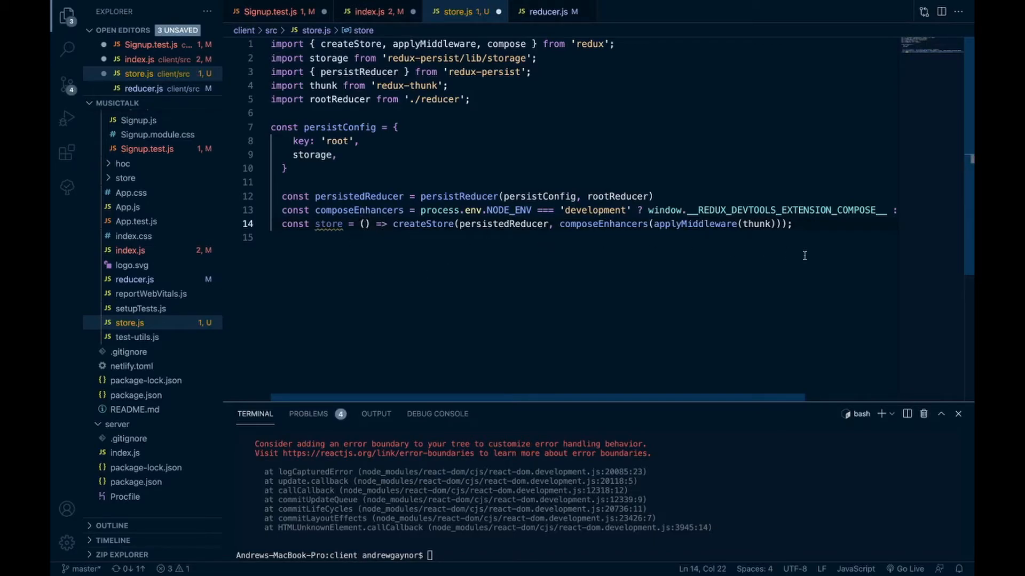
key(Enter)
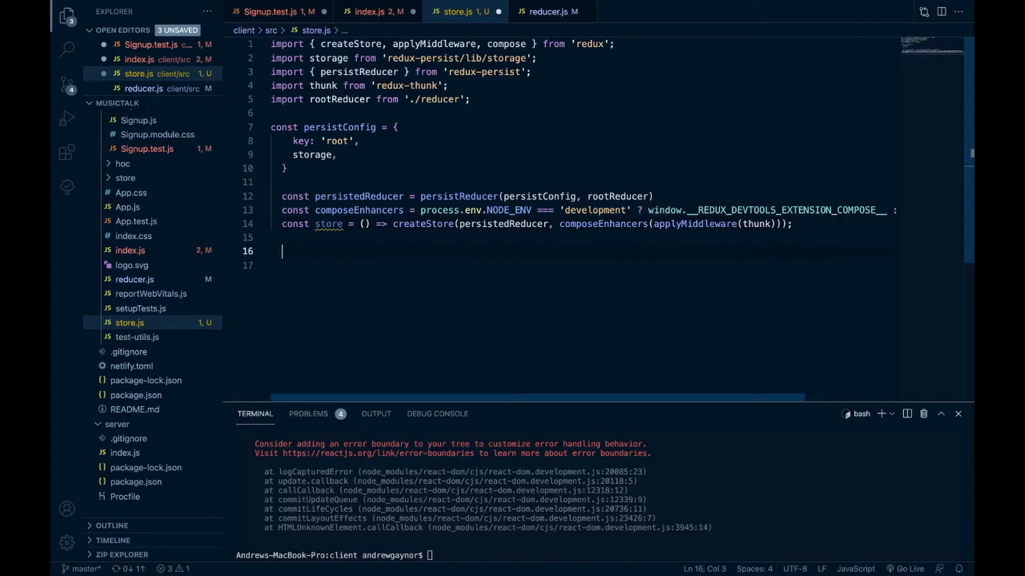
text(export def)
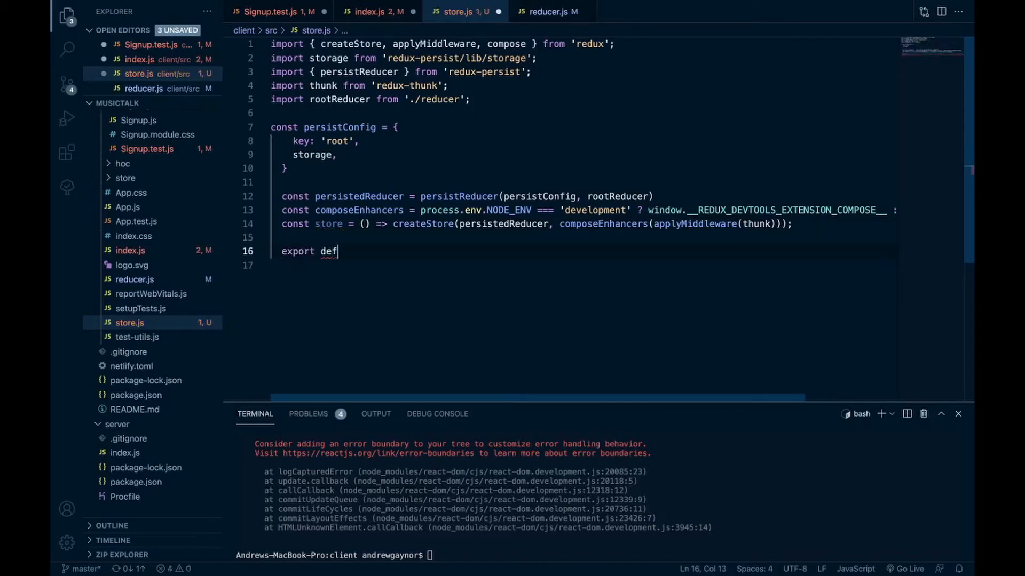
text(ault store)
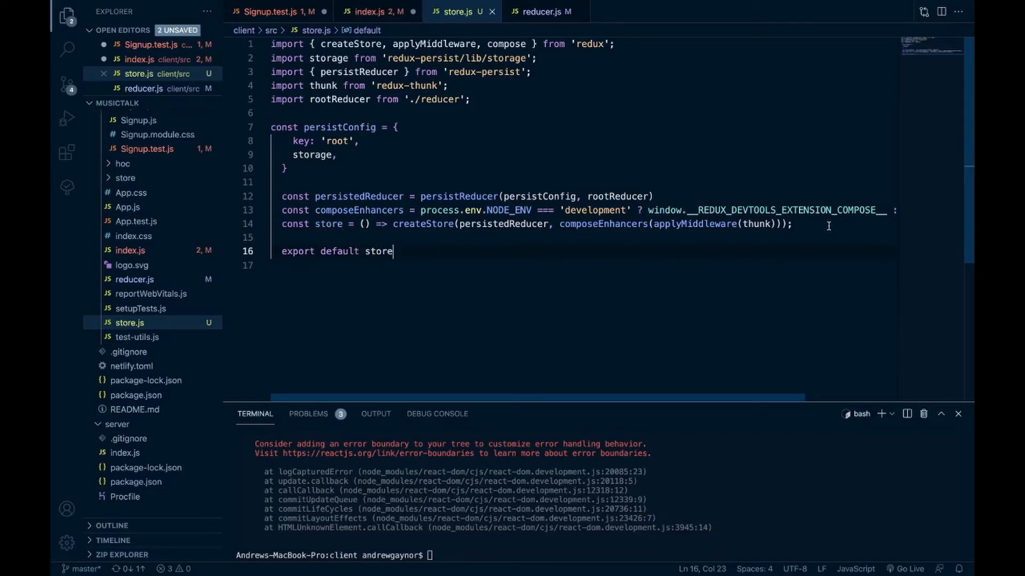
click(371, 12)
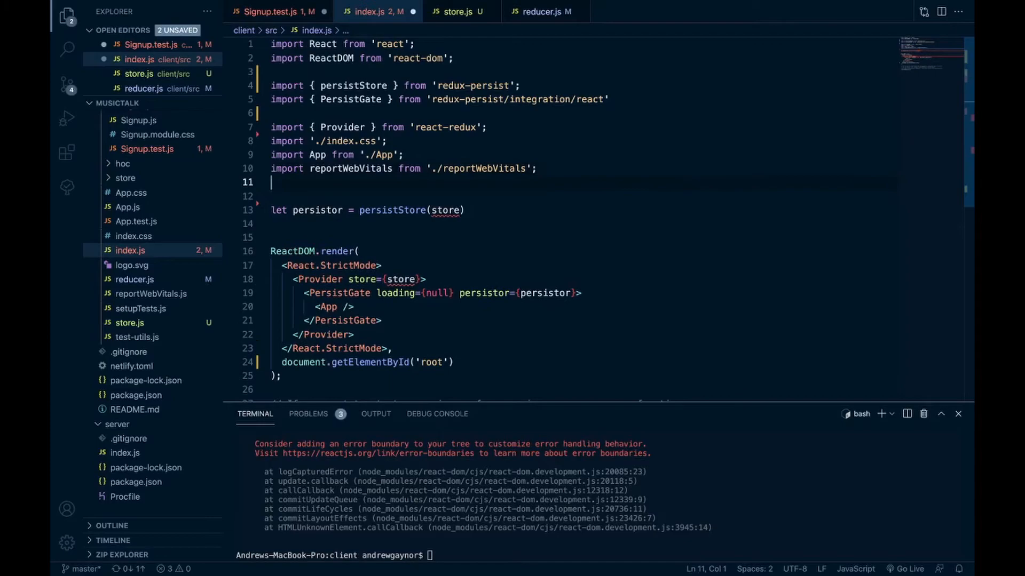
Add import store from './store' to index.js and call store() in persistStore and the Provider, then save
text(import store)
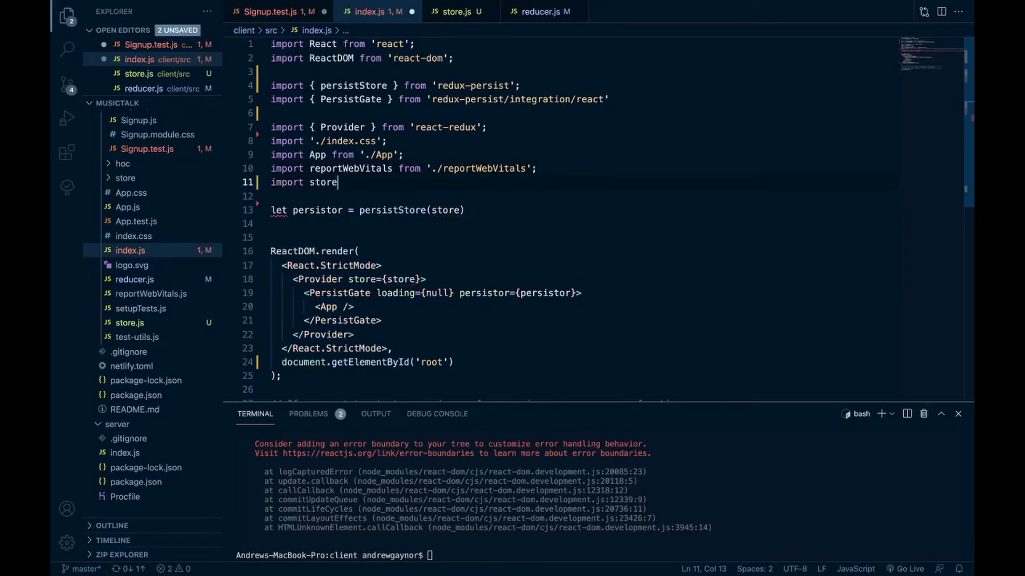
text(from '.')
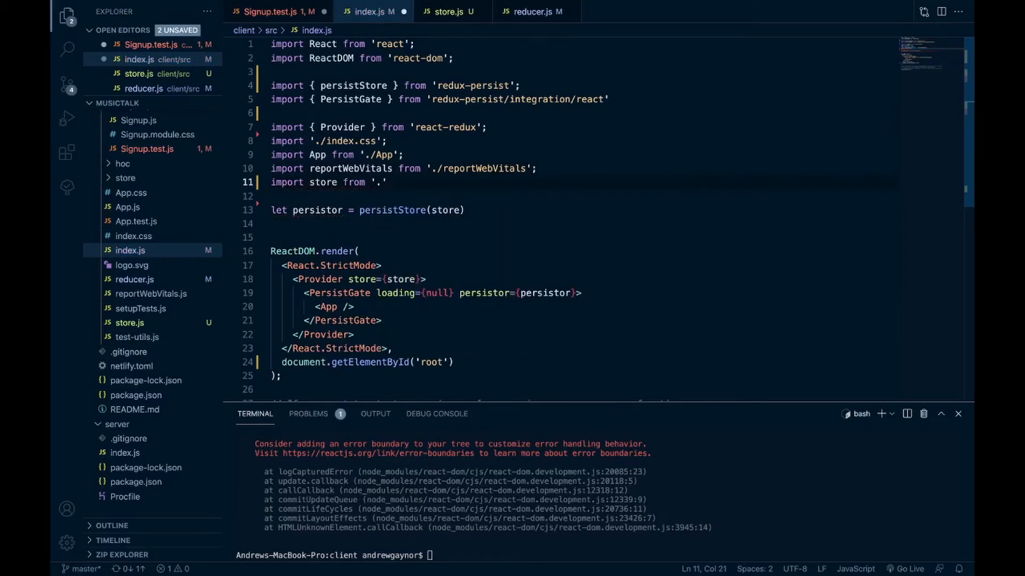
text(/store)
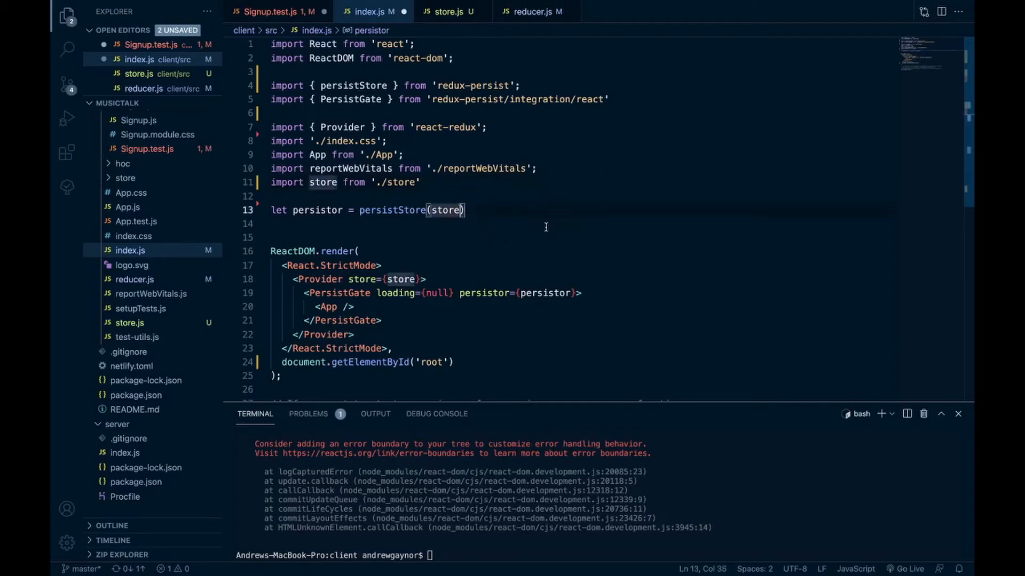
text(())
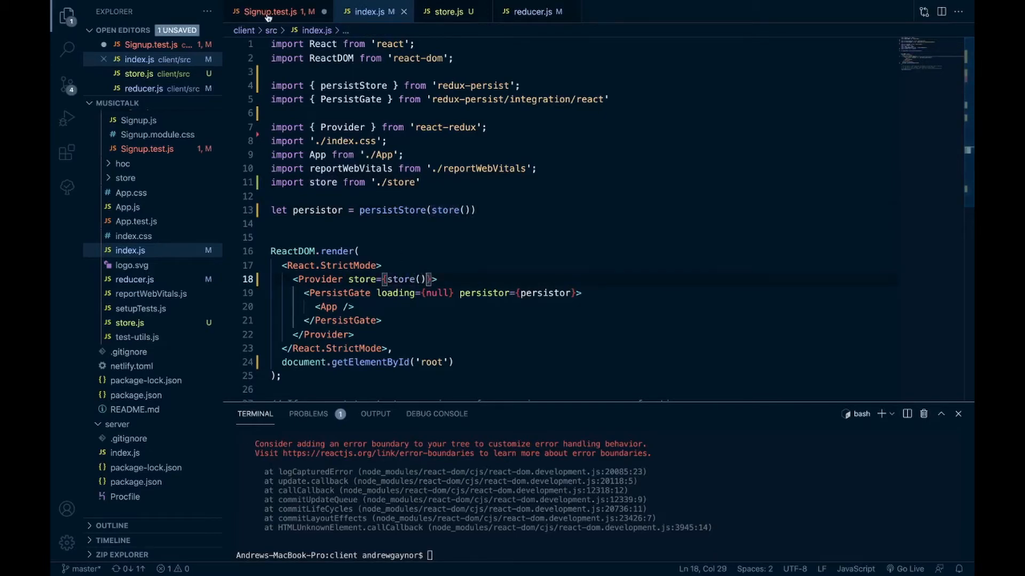
Add import store from '../store' to Signup.test.js and pass store={store()} to the Provider
click(275, 11)
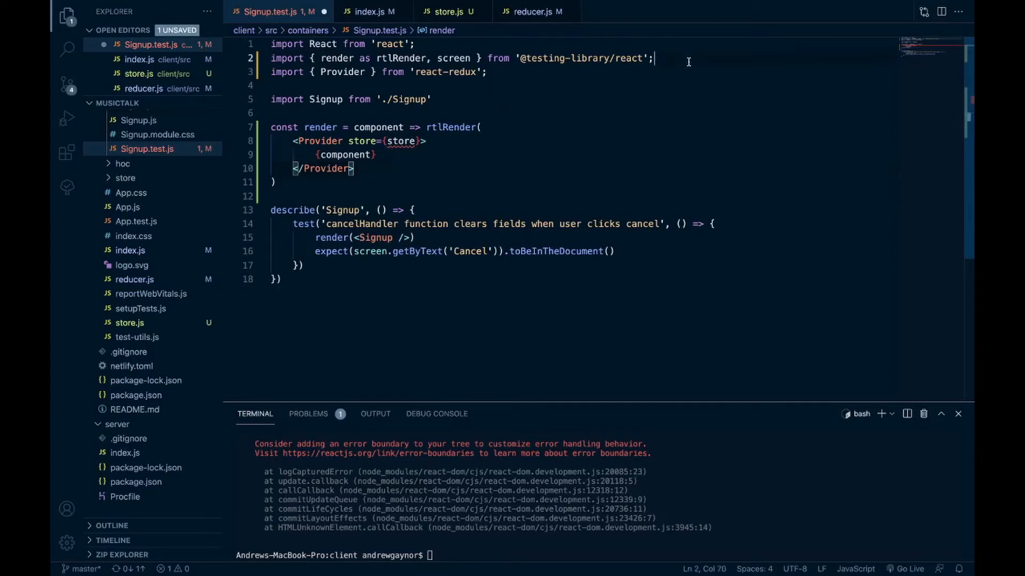
text(import store from './)
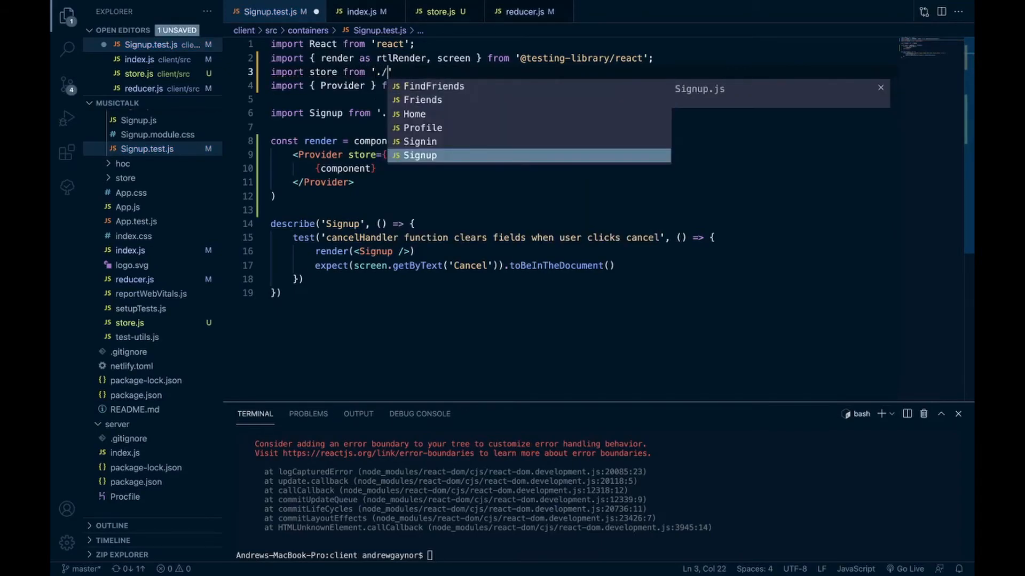
text(/)
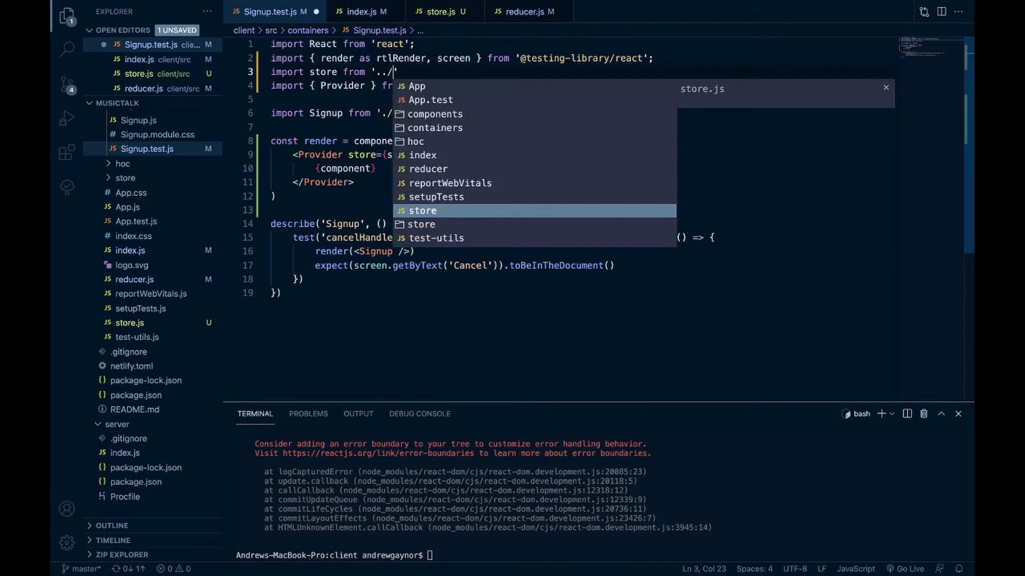
click(422, 210)
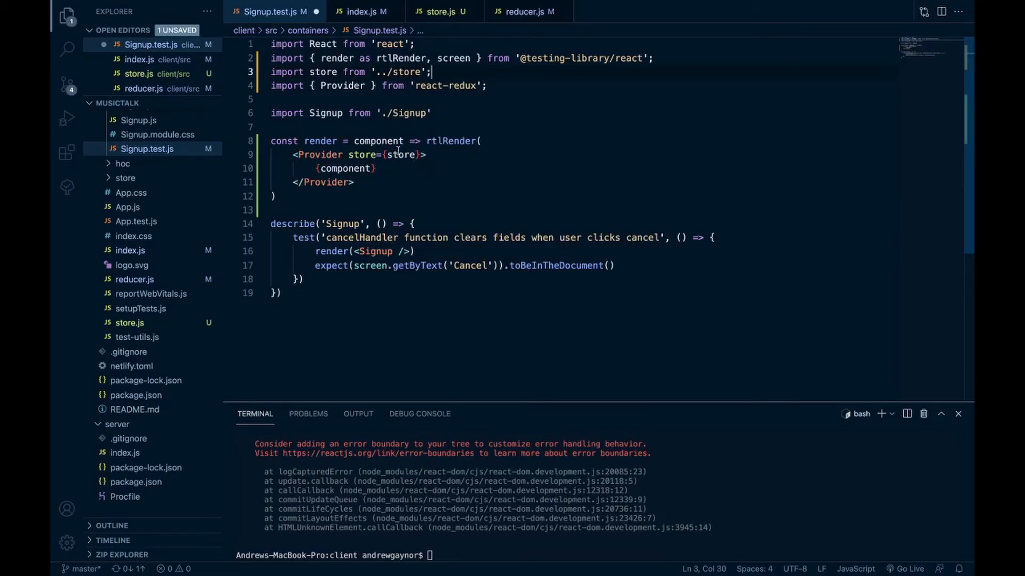
text(())
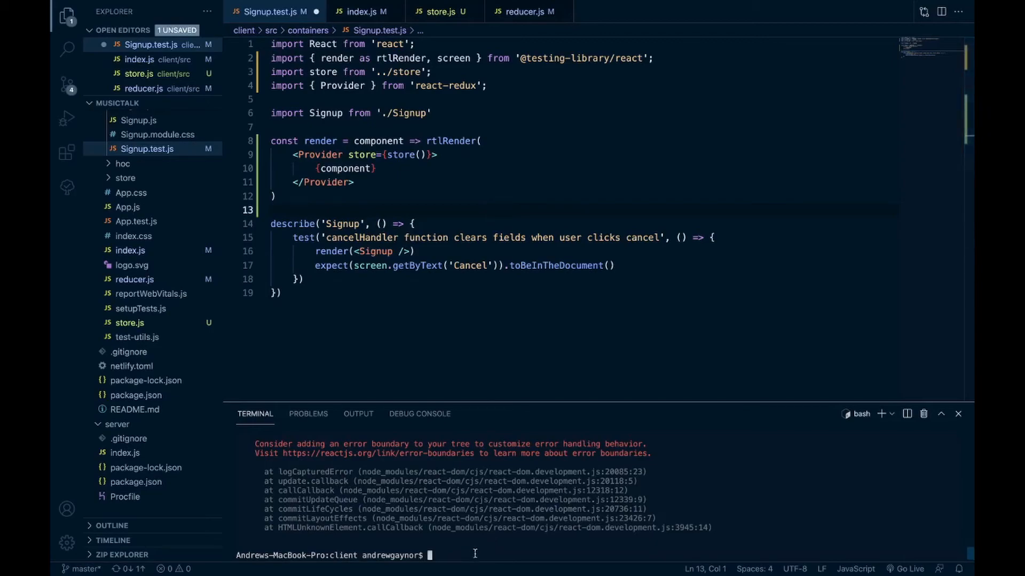
Save Signup.test.js and run npm test so the Signup suite passes with 1 test
text(npm)
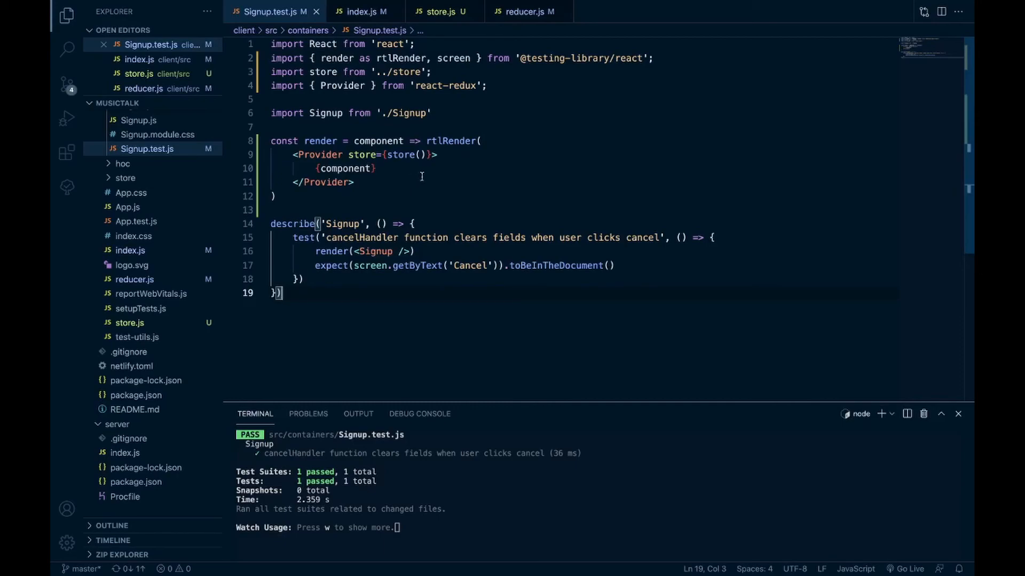
mouse_move(568, 75)
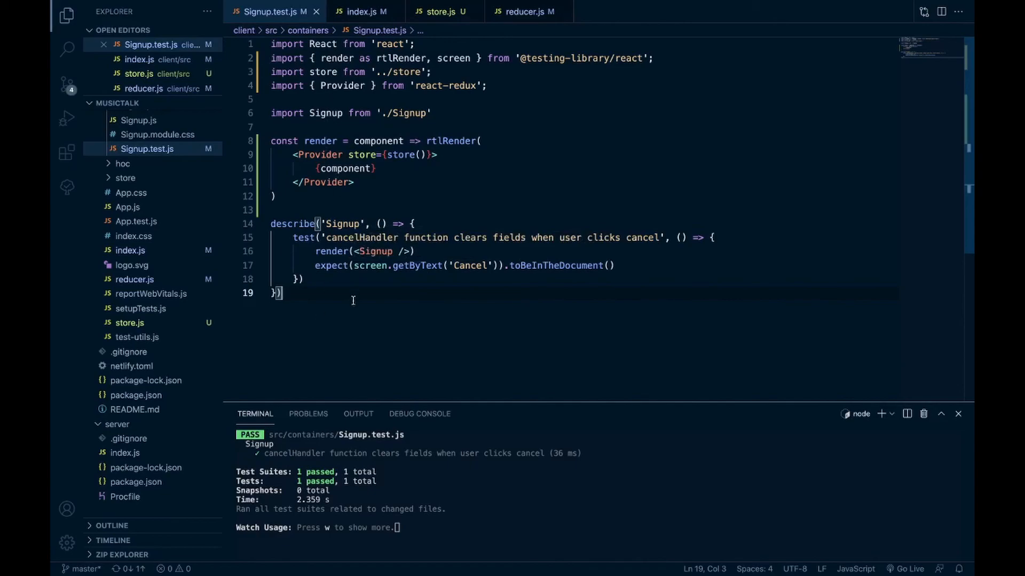
mouse_move(361, 155)
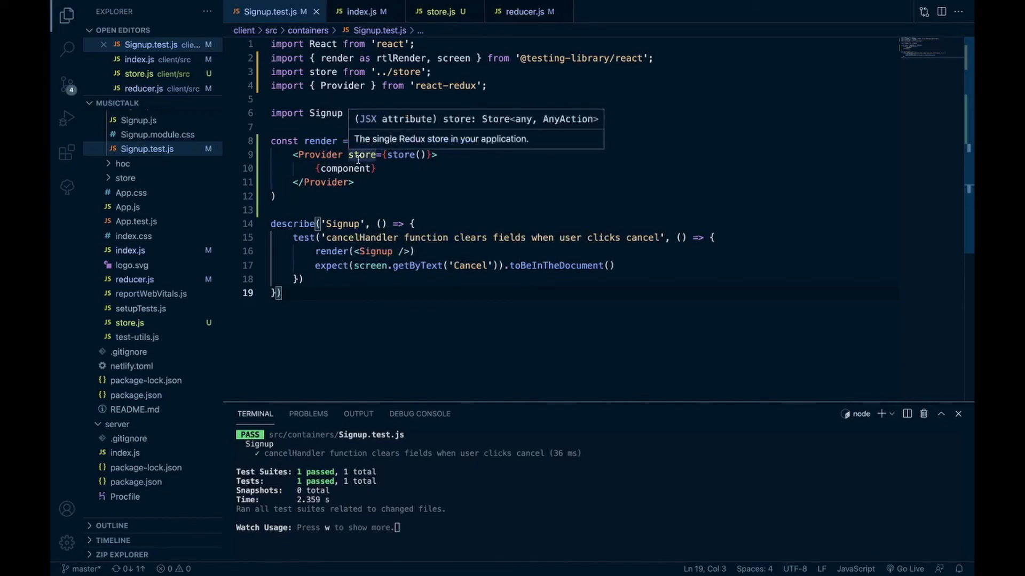